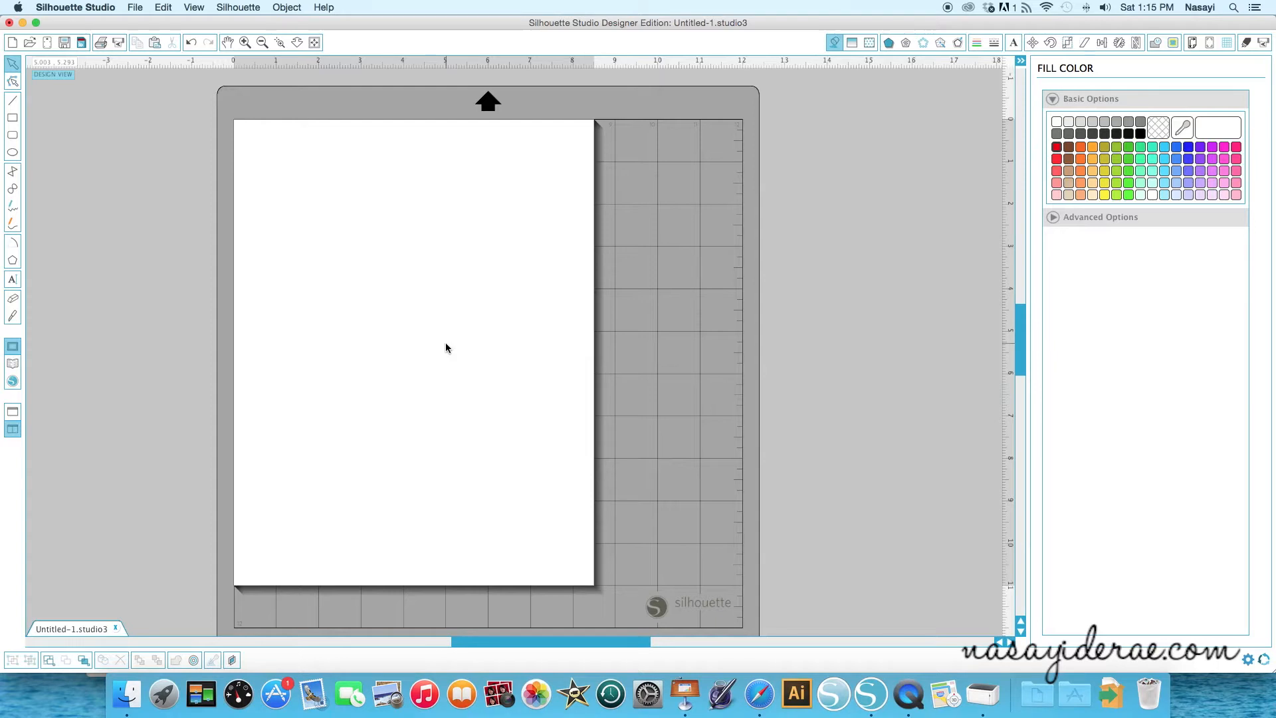
pyautogui.moveTo(135, 185)
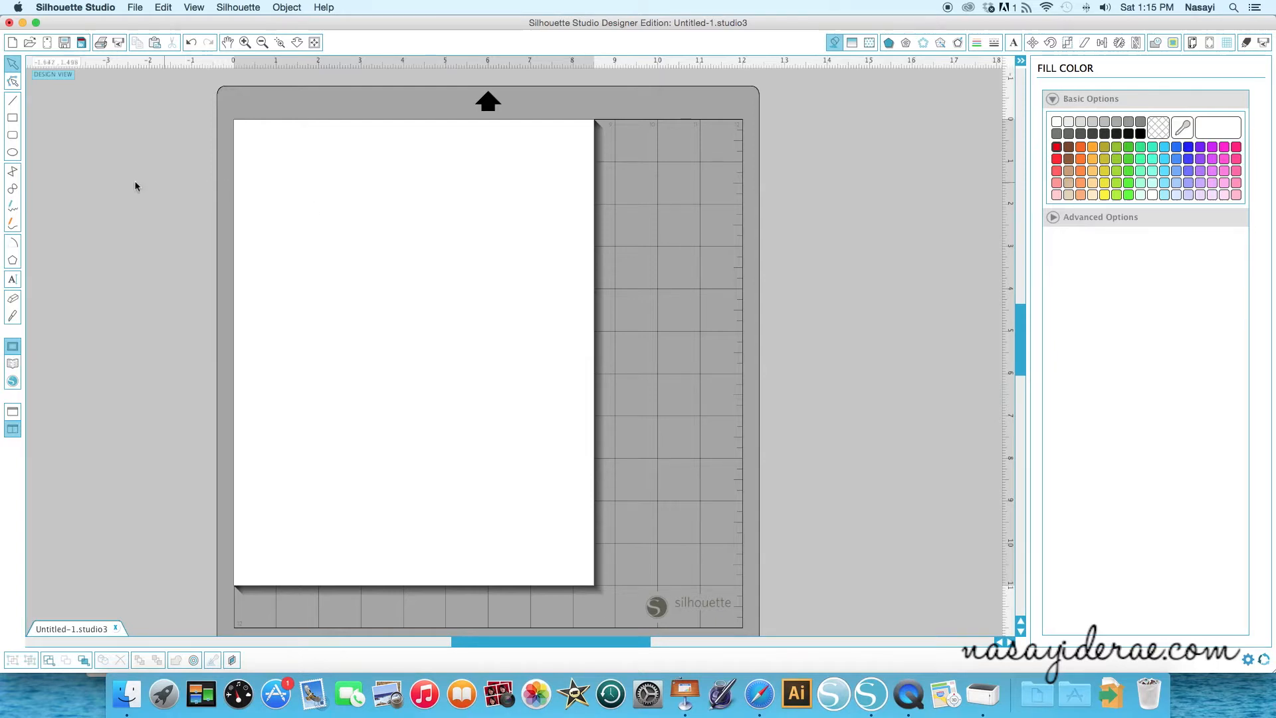
# Step: Draw a rectangle of about 5.9 by 7.6 inches near the page's top left
pyautogui.click(12, 116)
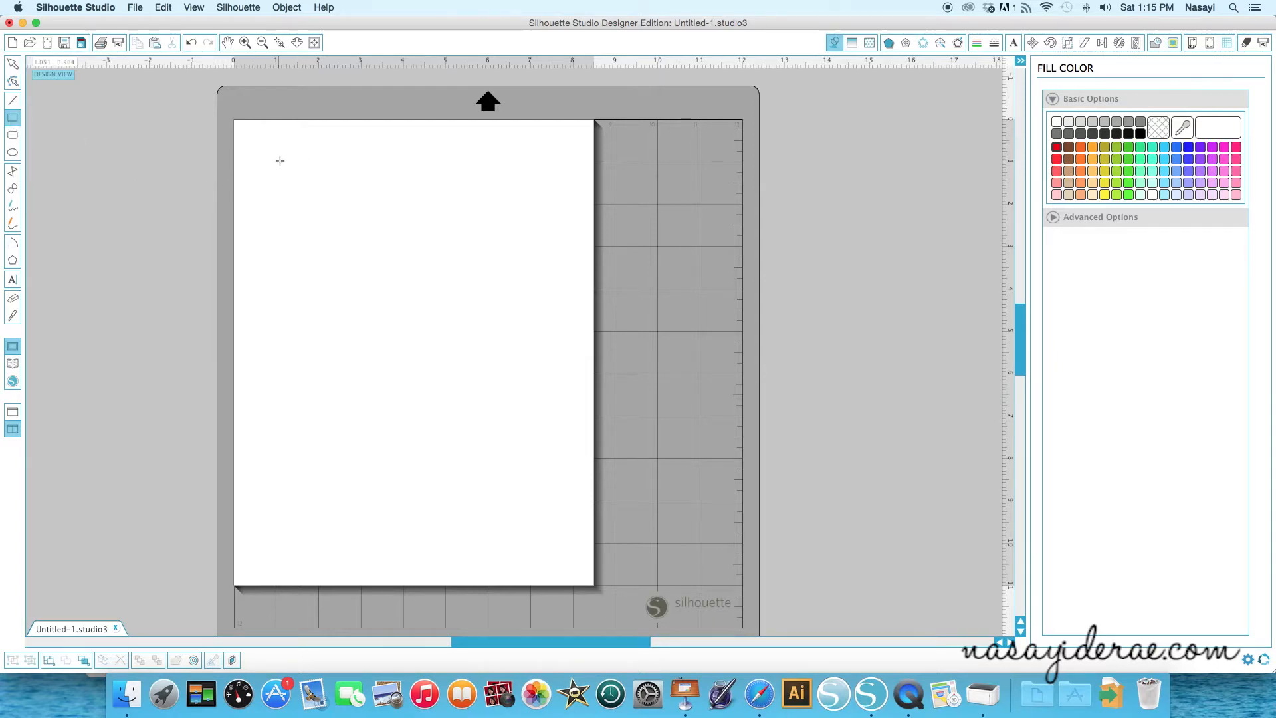
pyautogui.moveTo(280, 160); pyautogui.dragTo(529, 430)
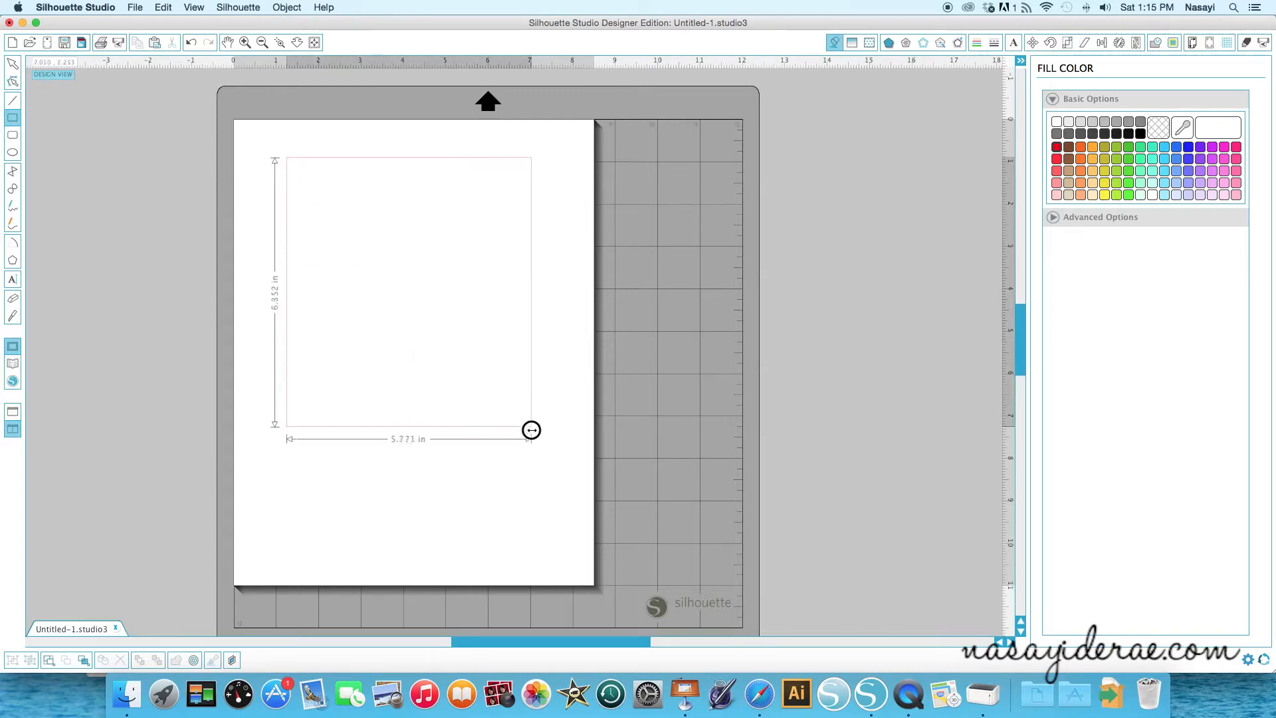
pyautogui.moveTo(531, 430); pyautogui.dragTo(535, 479)
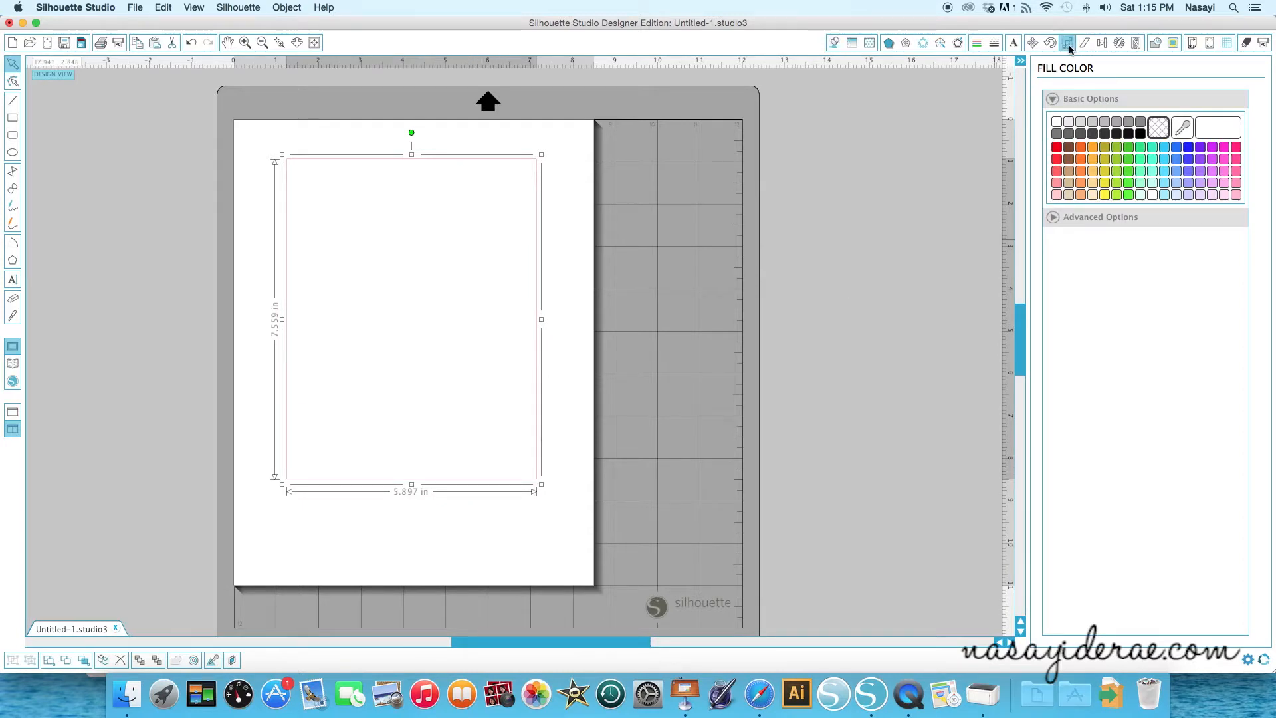
# Step: Unlock the aspect ratio and resize the rectangle to 6.75 by 8.875 inches
pyautogui.click(1049, 42)
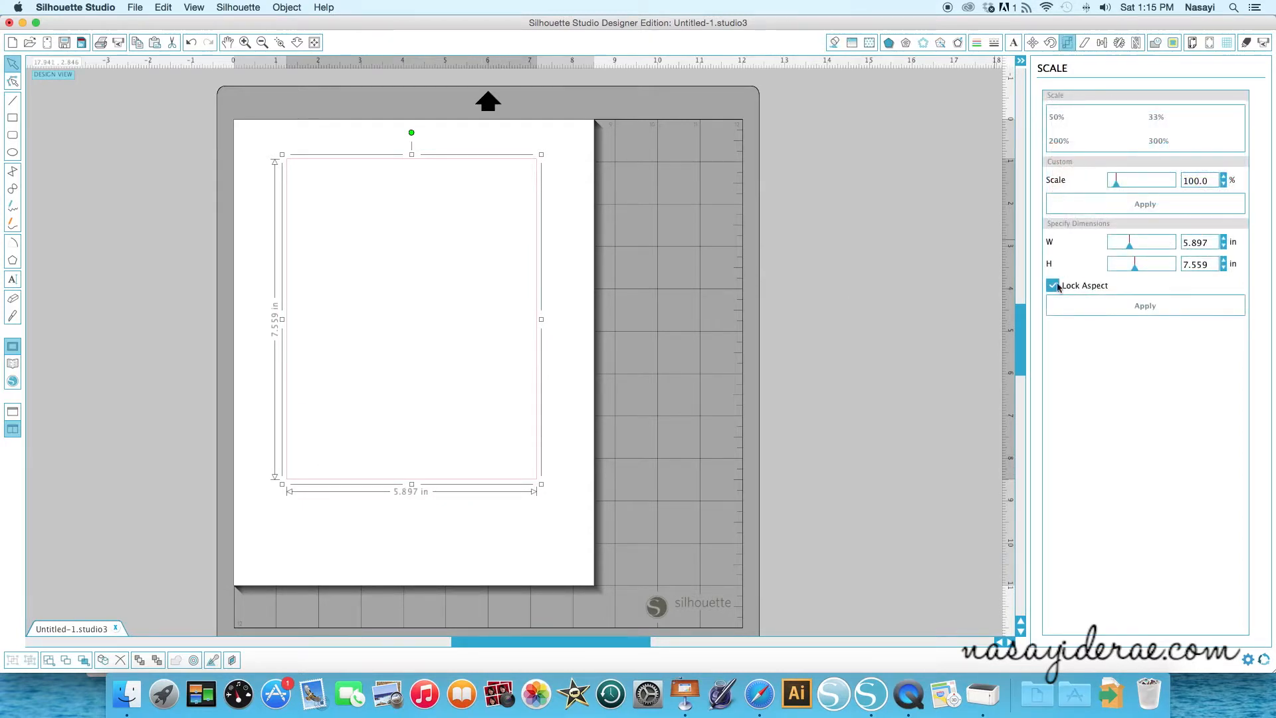
pyautogui.click(1051, 285)
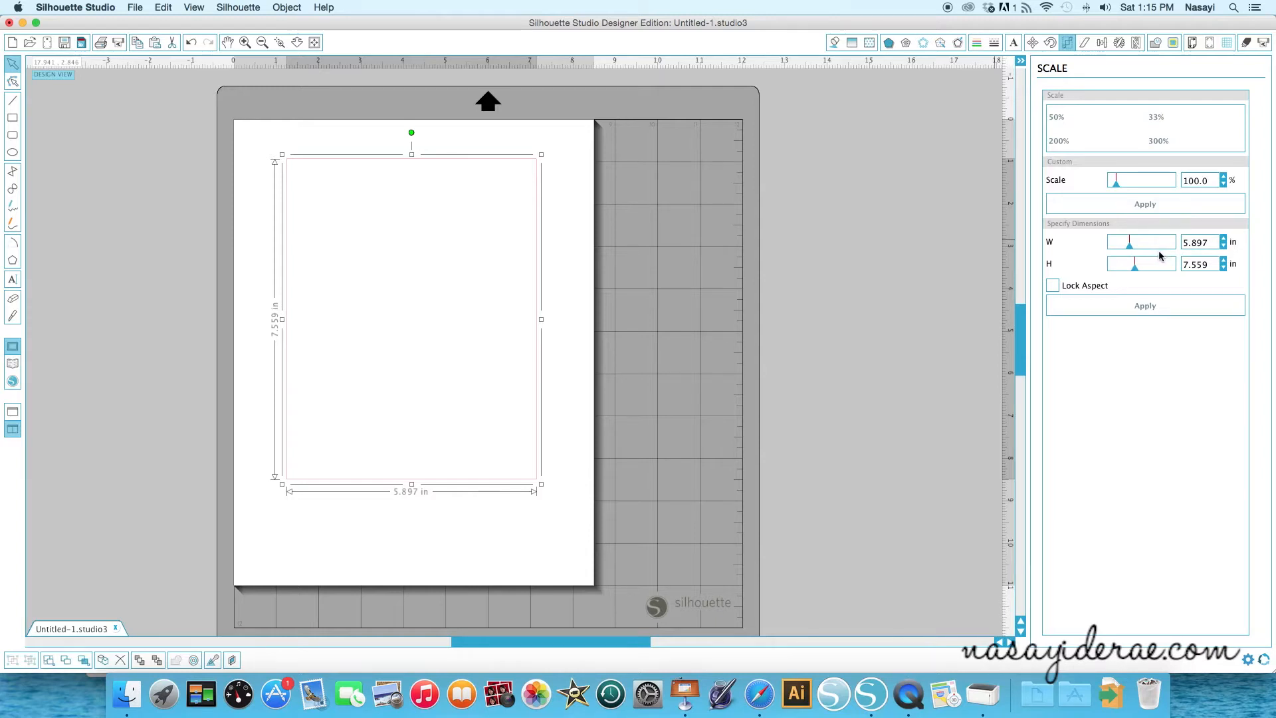
pyautogui.click(1196, 242)
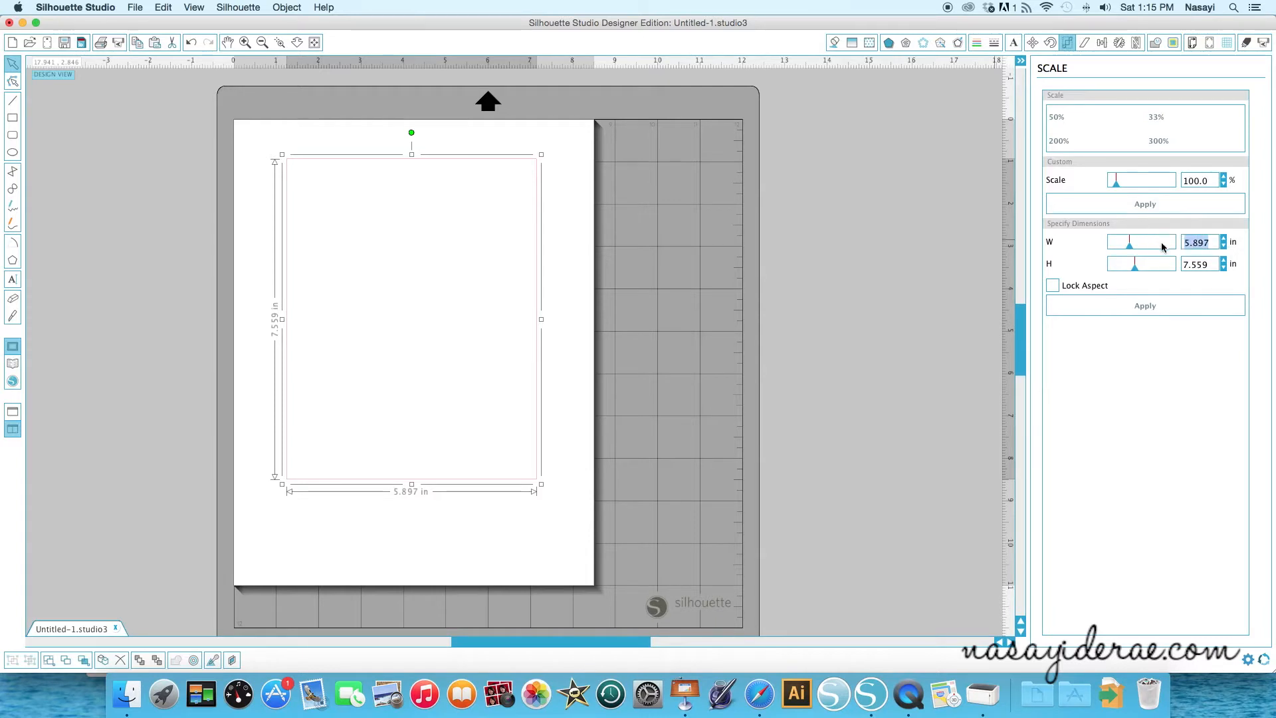
pyautogui.write('6,7')
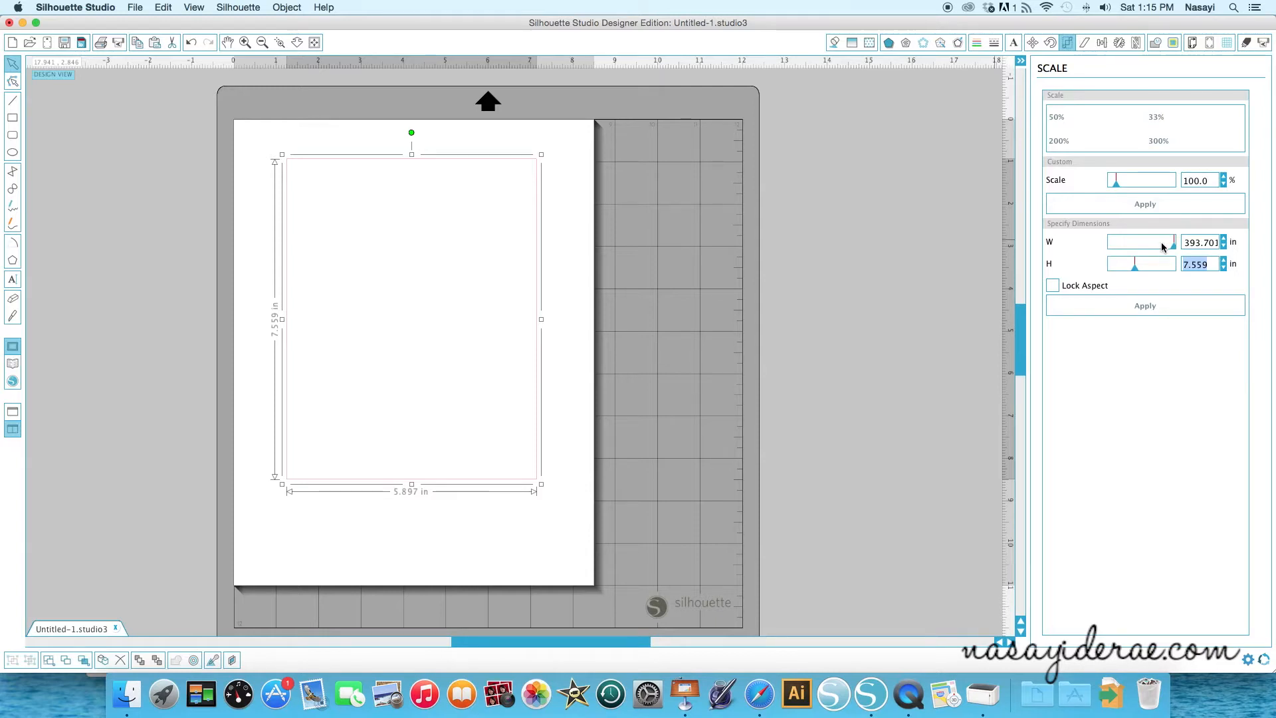
pyautogui.write('8.87')
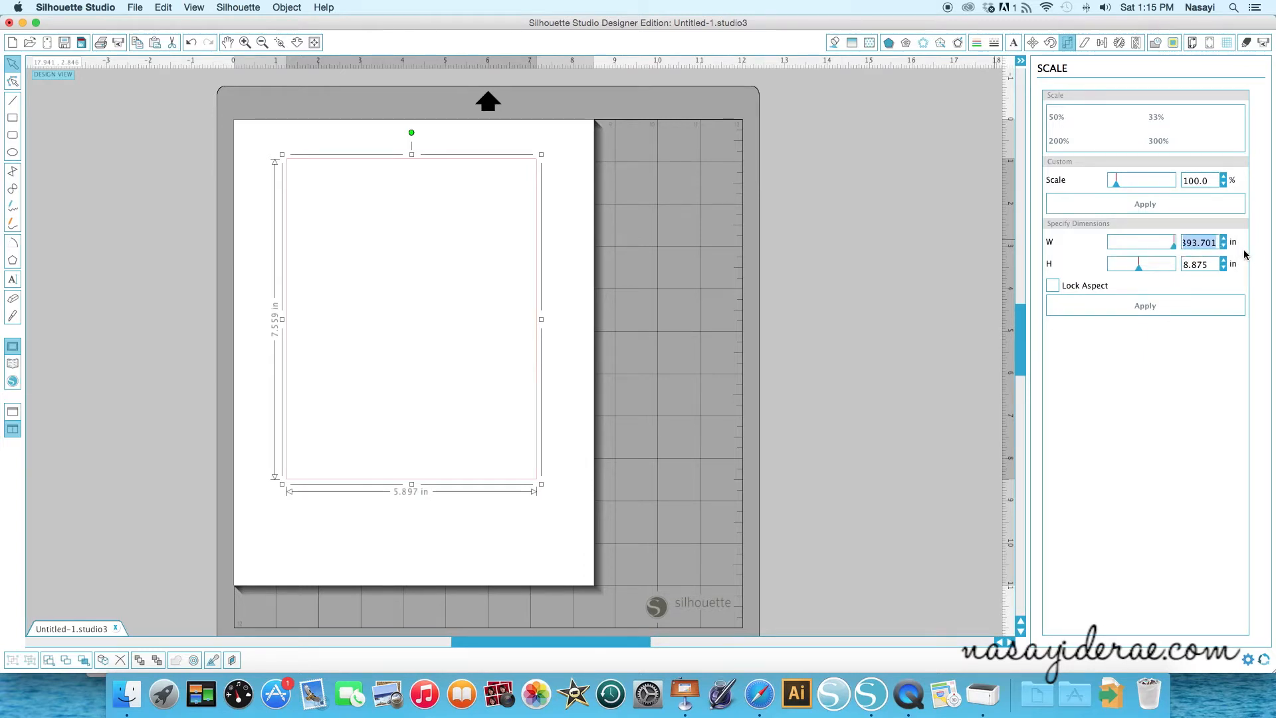
pyautogui.write('5.75')
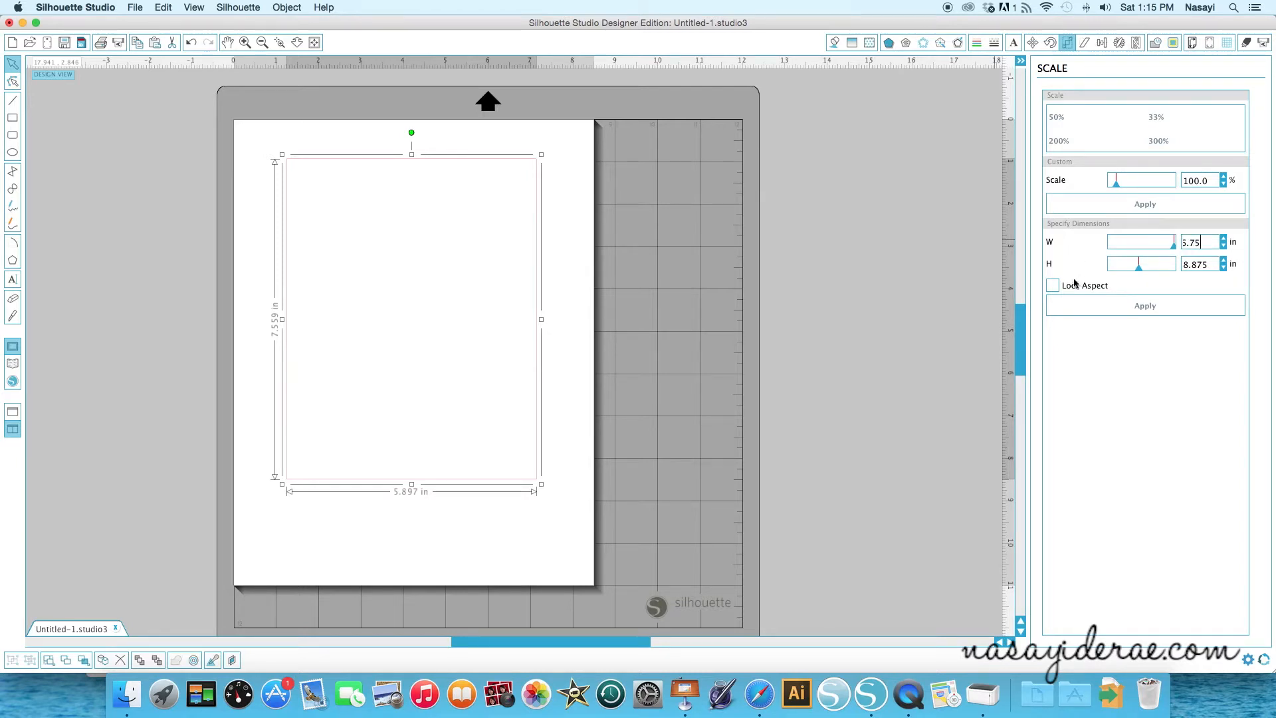
pyautogui.click(1144, 305)
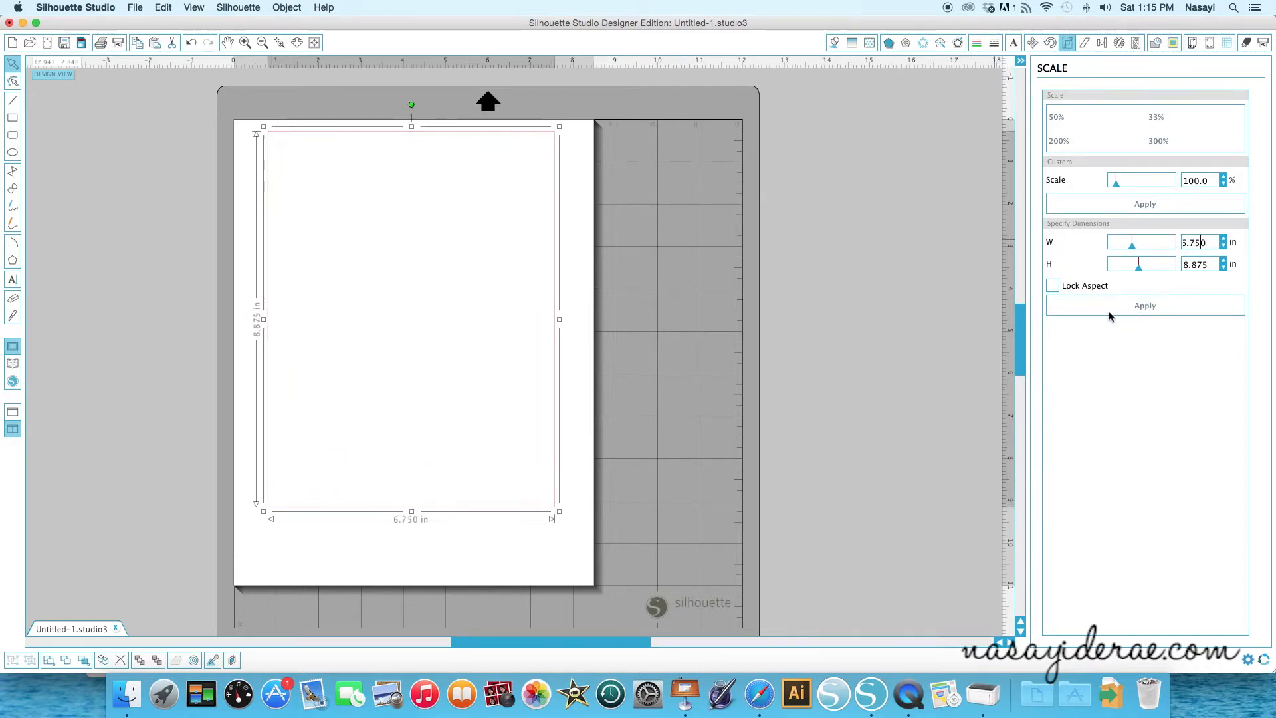
pyautogui.moveTo(261, 342)
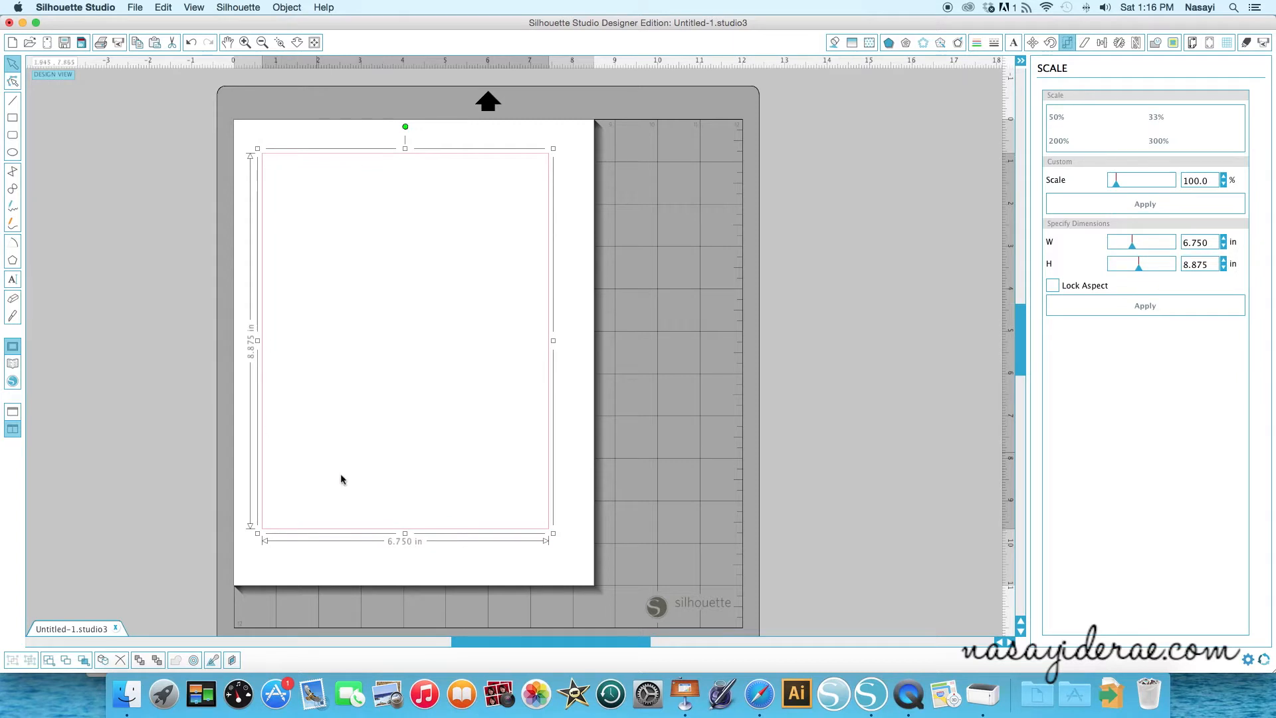
pyautogui.moveTo(576, 535)
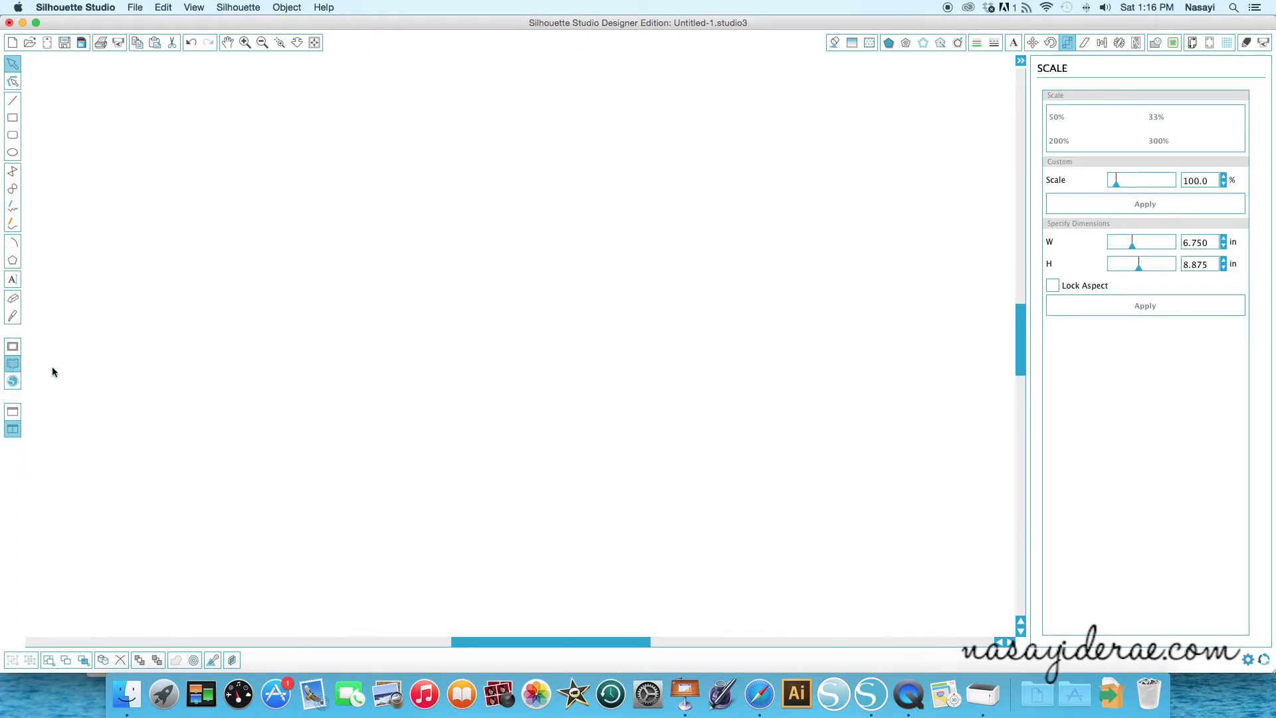
# Step: Add the '4th of july list - phrase' design from the Library to the page
pyautogui.click(34, 43)
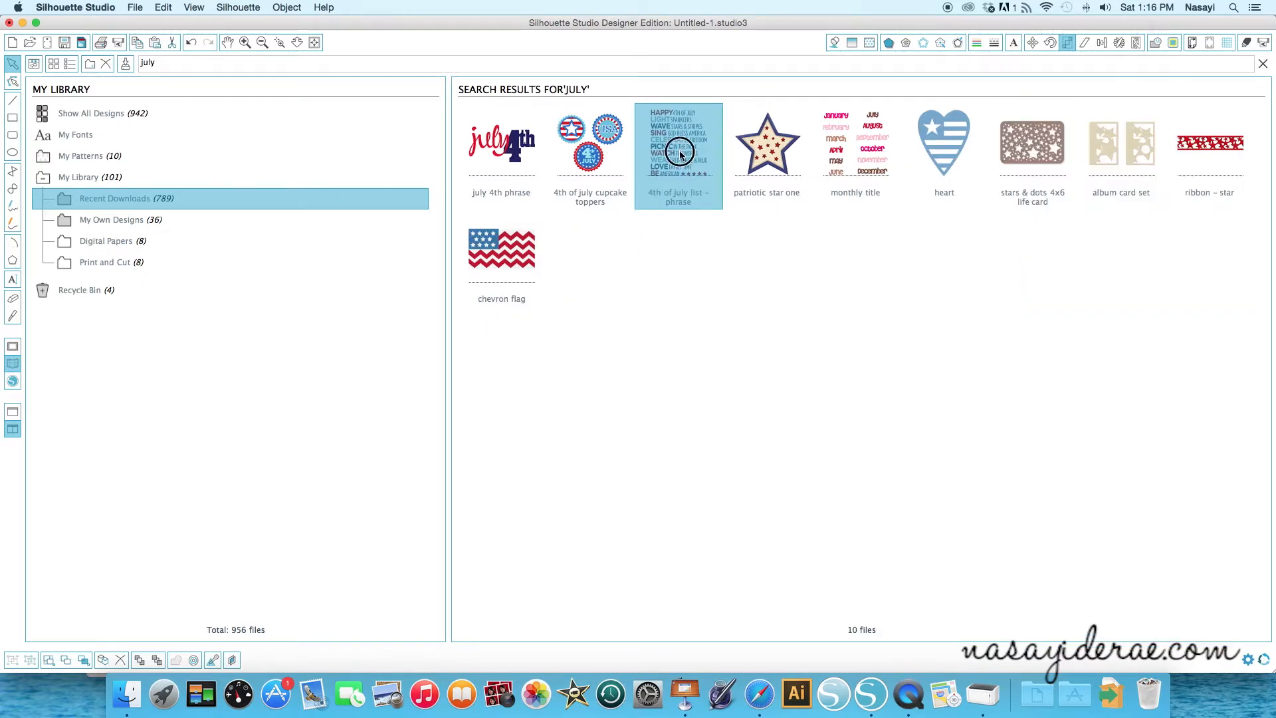
pyautogui.doubleClick(678, 145)
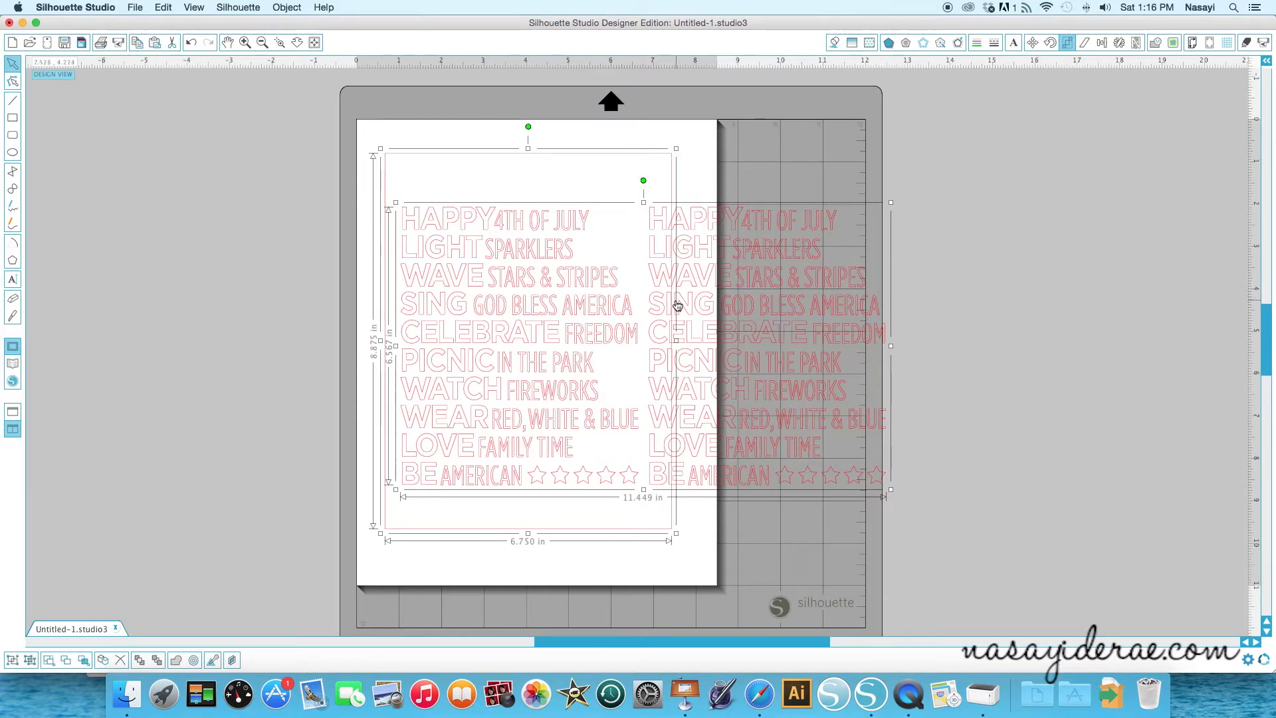
pyautogui.moveTo(667, 311)
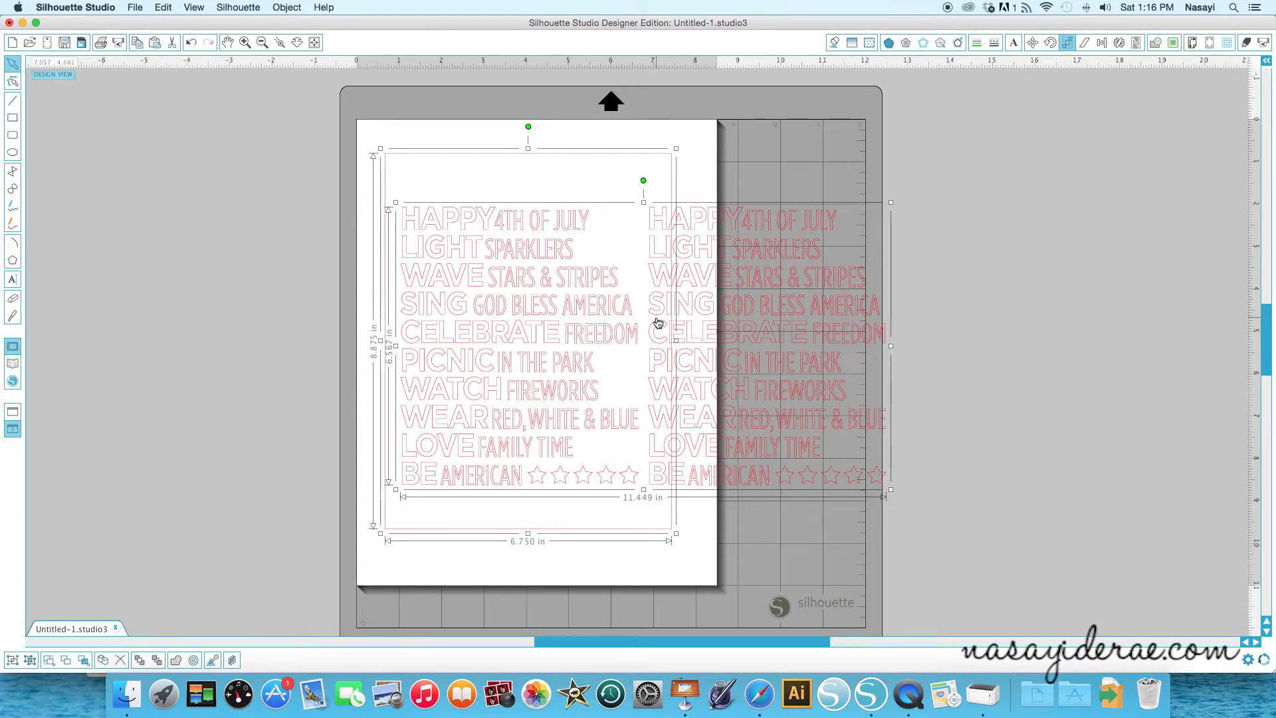
pyautogui.moveTo(629, 330)
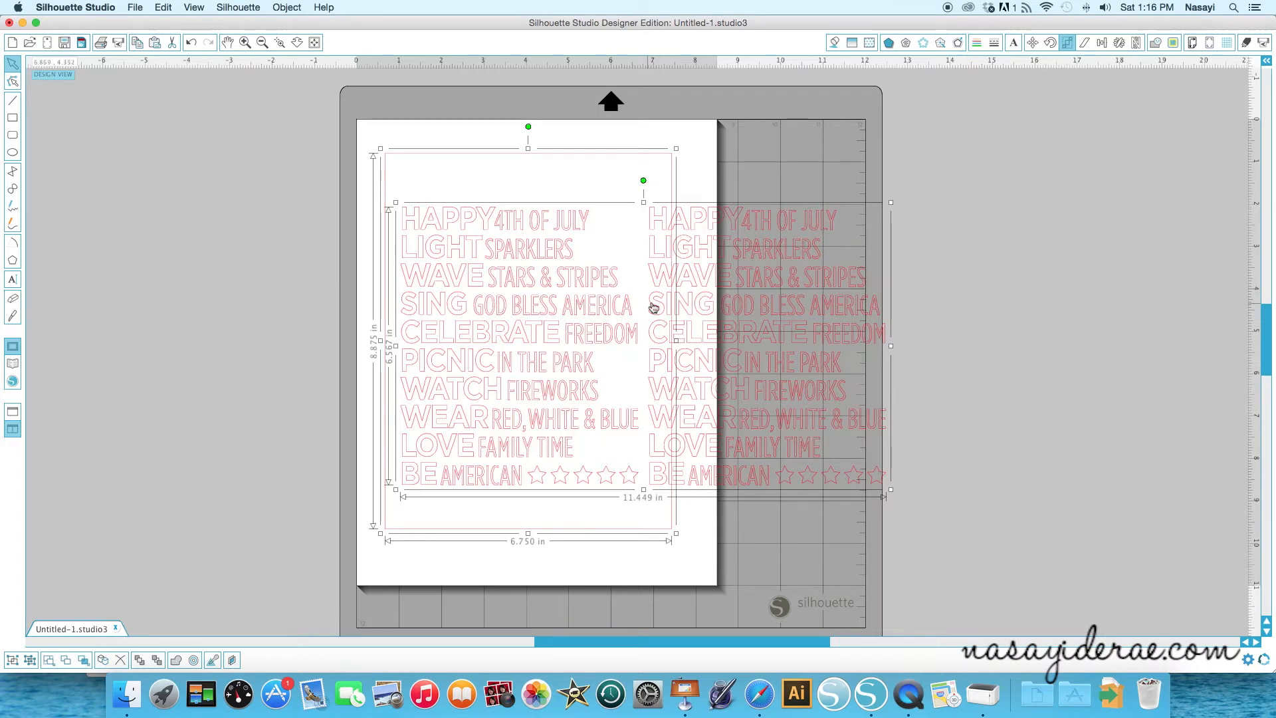
pyautogui.rightClick(653, 307)
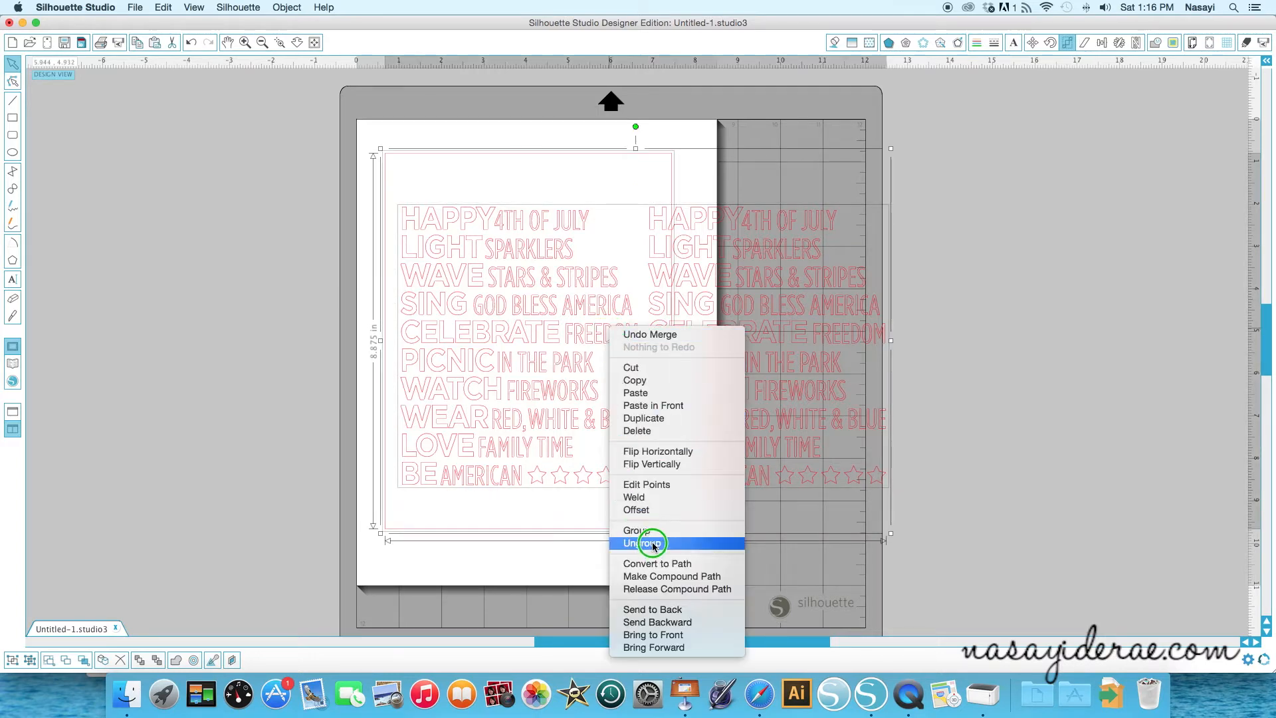
pyautogui.click(641, 543)
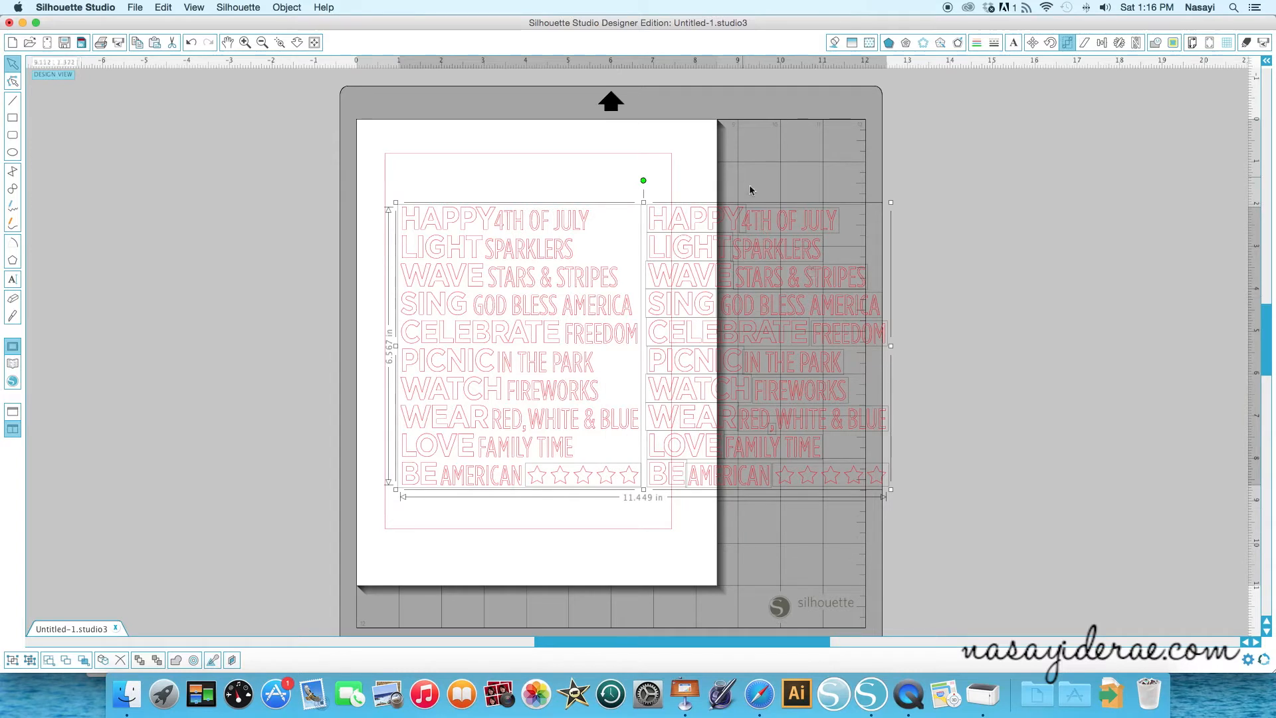
pyautogui.moveTo(795, 392)
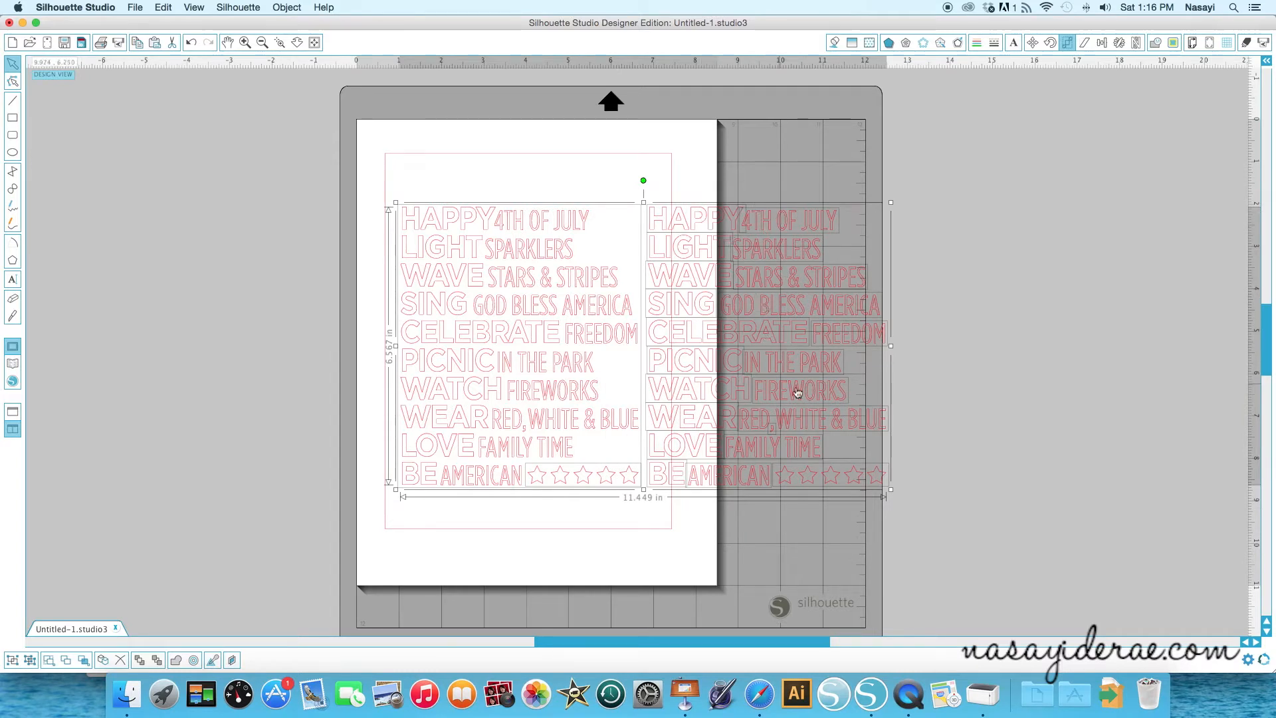
pyautogui.moveTo(415, 318)
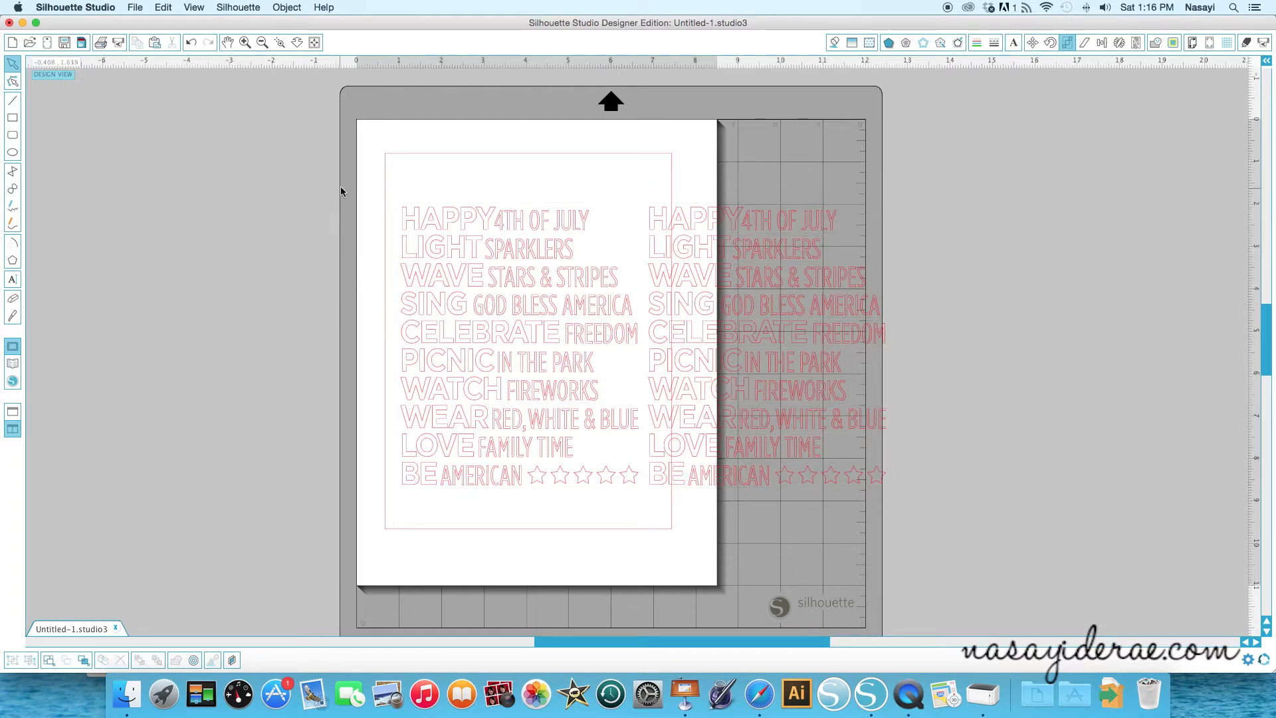
pyautogui.click(518, 333)
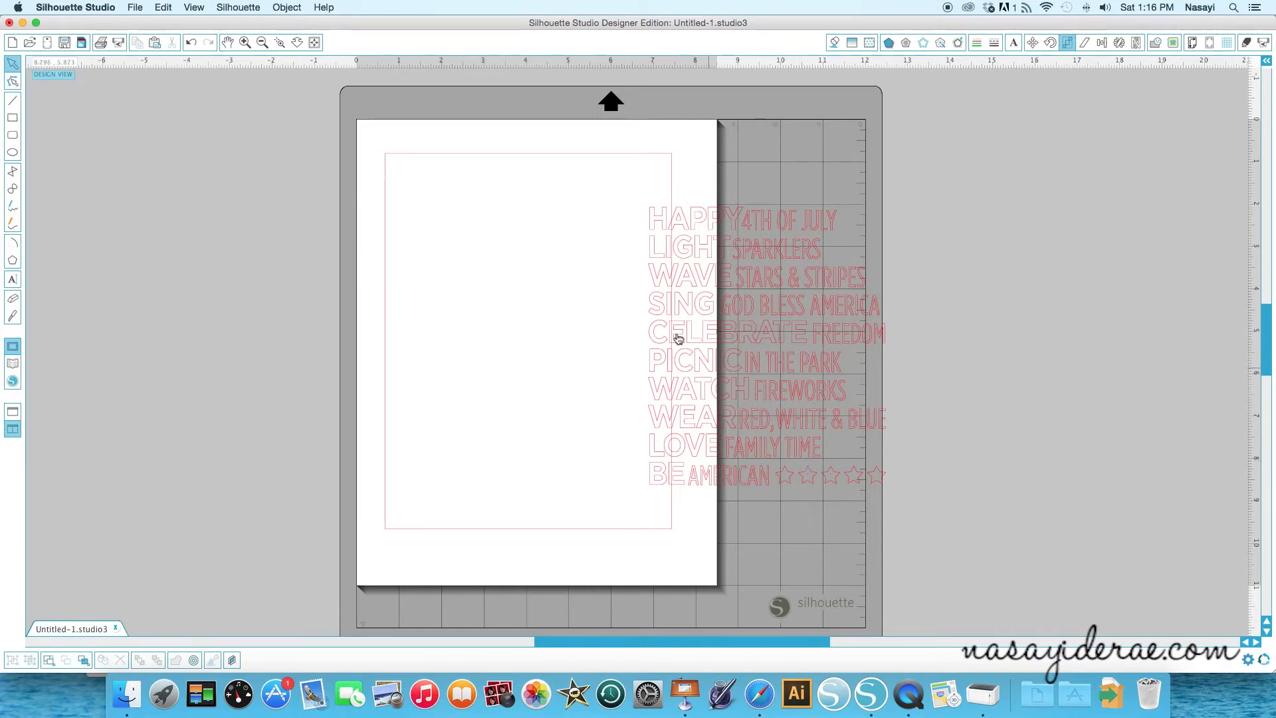
pyautogui.click(679, 338)
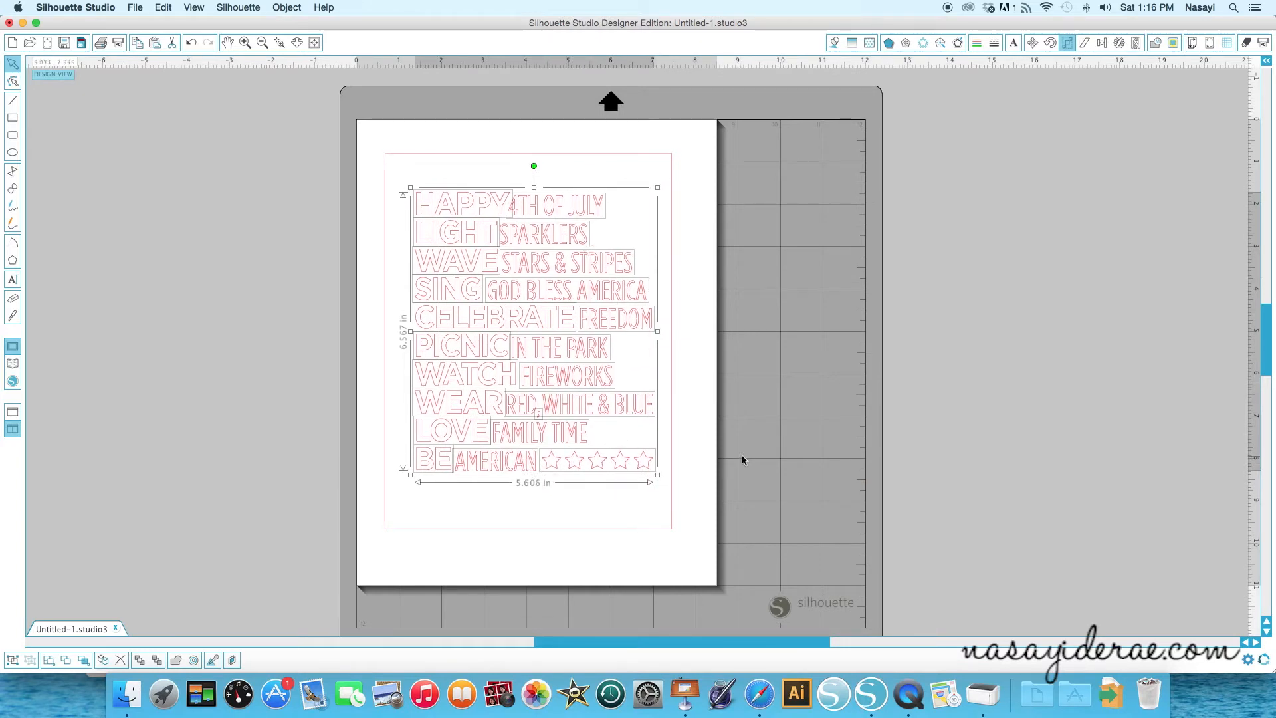
pyautogui.click(464, 218)
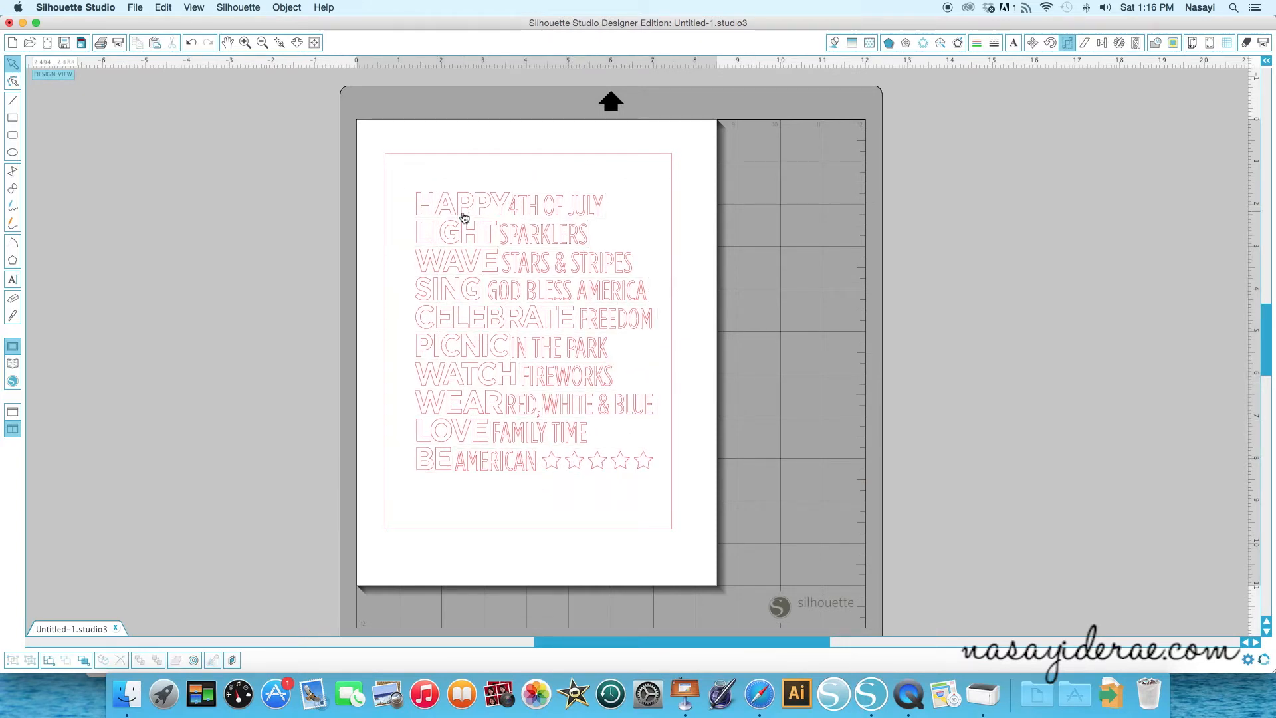
pyautogui.moveTo(445, 429)
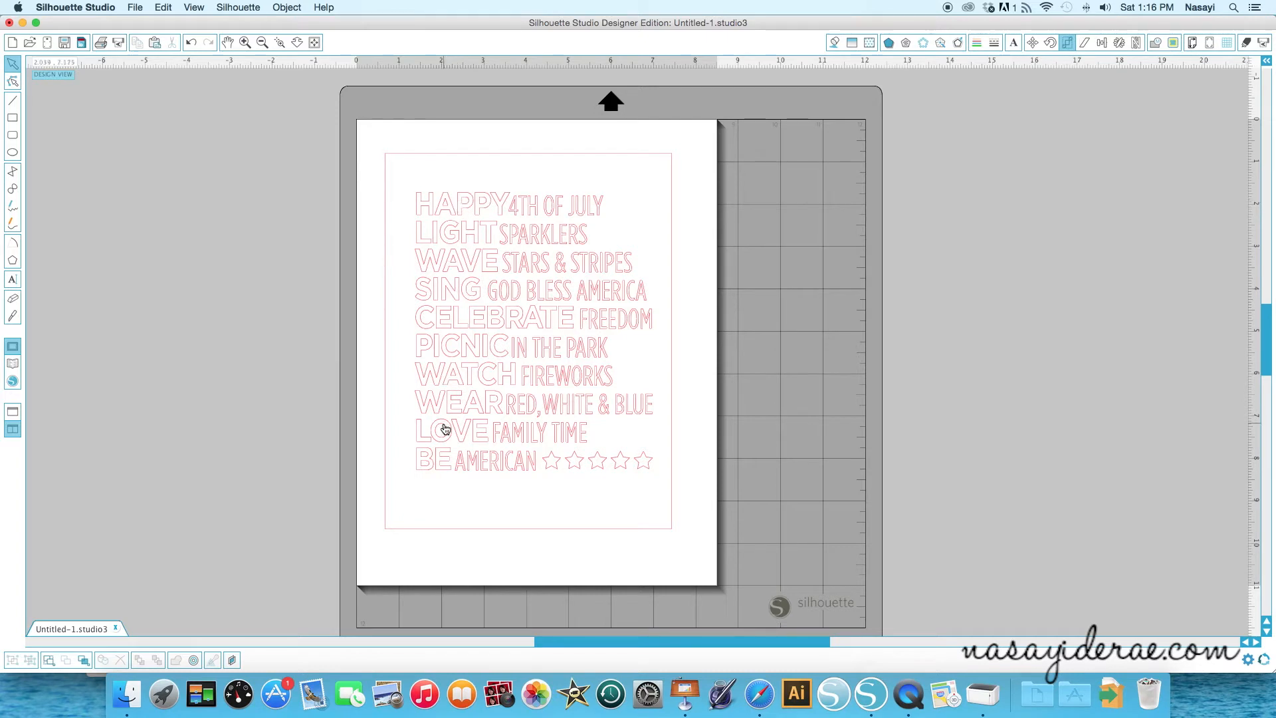
pyautogui.moveTo(457, 413)
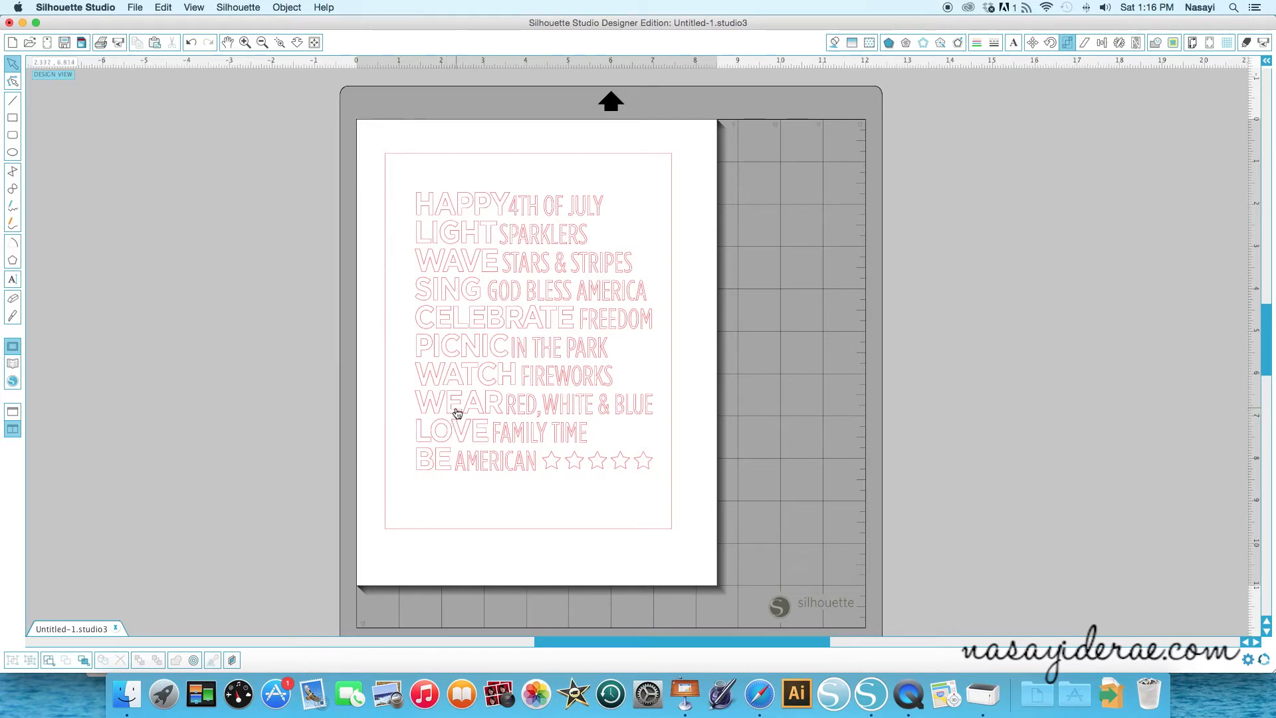
pyautogui.moveTo(457, 208)
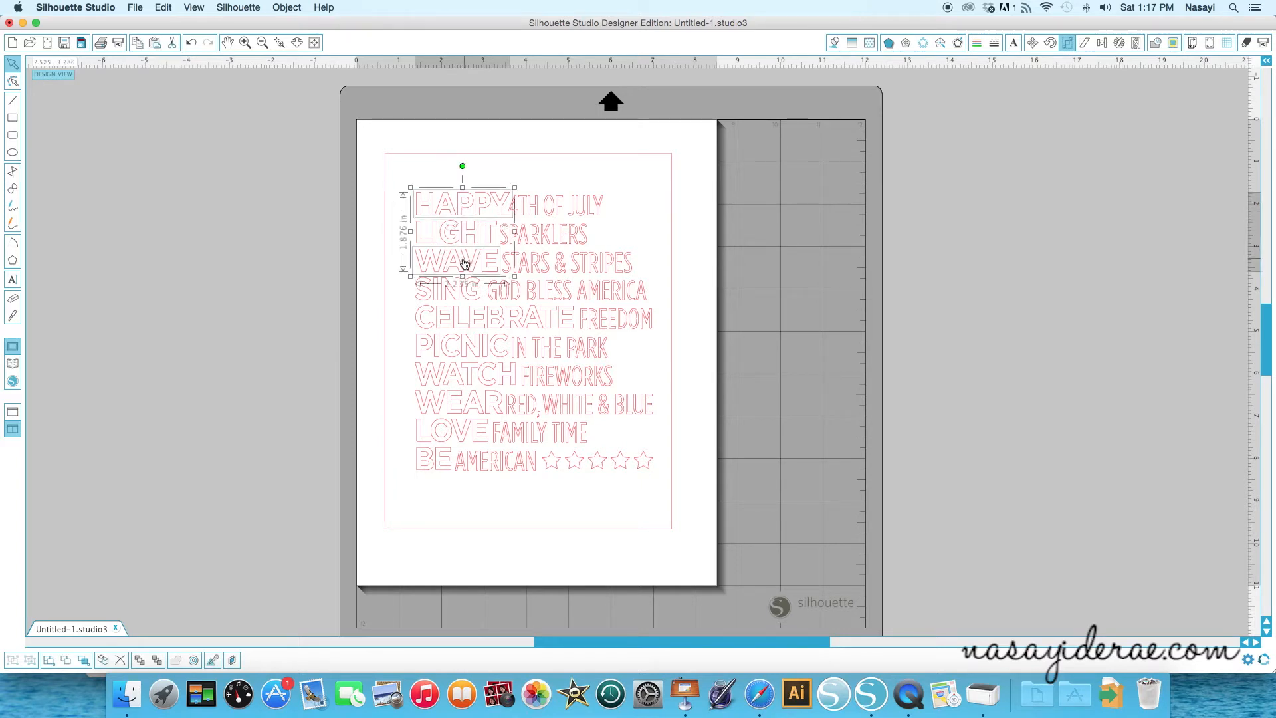
# Step: Fill HAPPY, WAVE, CELEBRATE, WATCH and LOVE with solid blue
pyautogui.moveTo(463, 276); pyautogui.dragTo(468, 348)
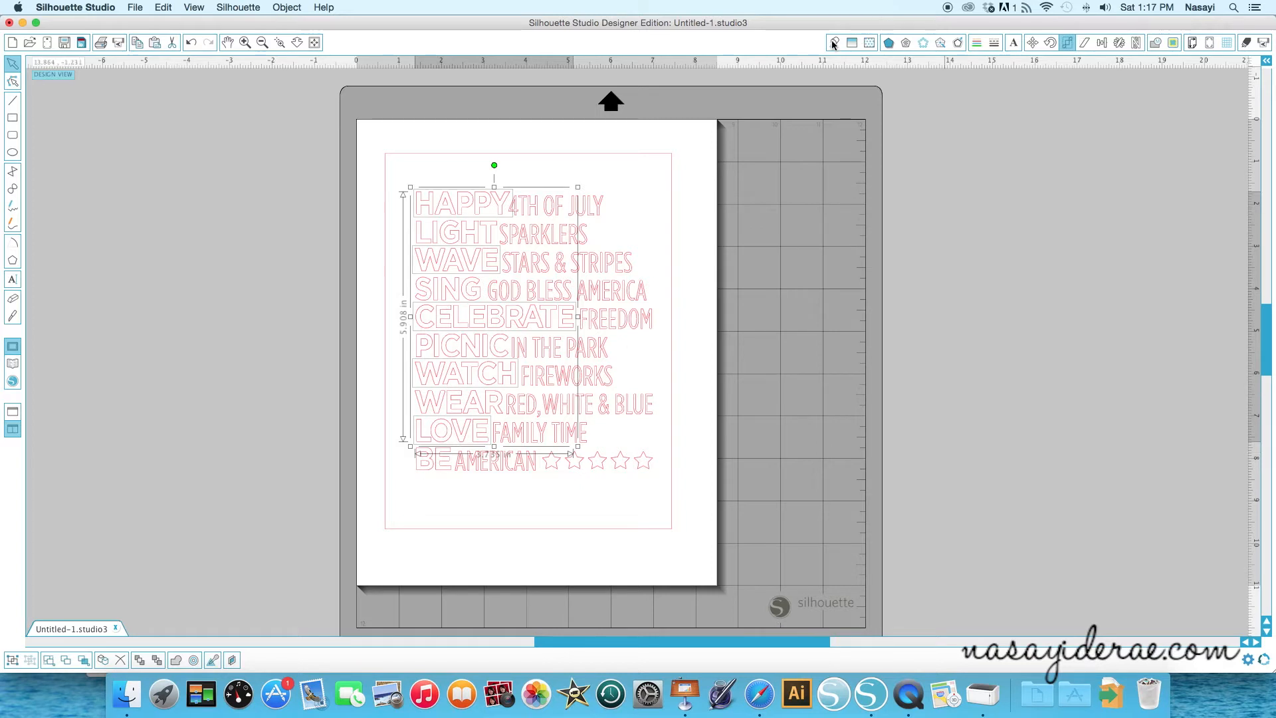
pyautogui.click(834, 43)
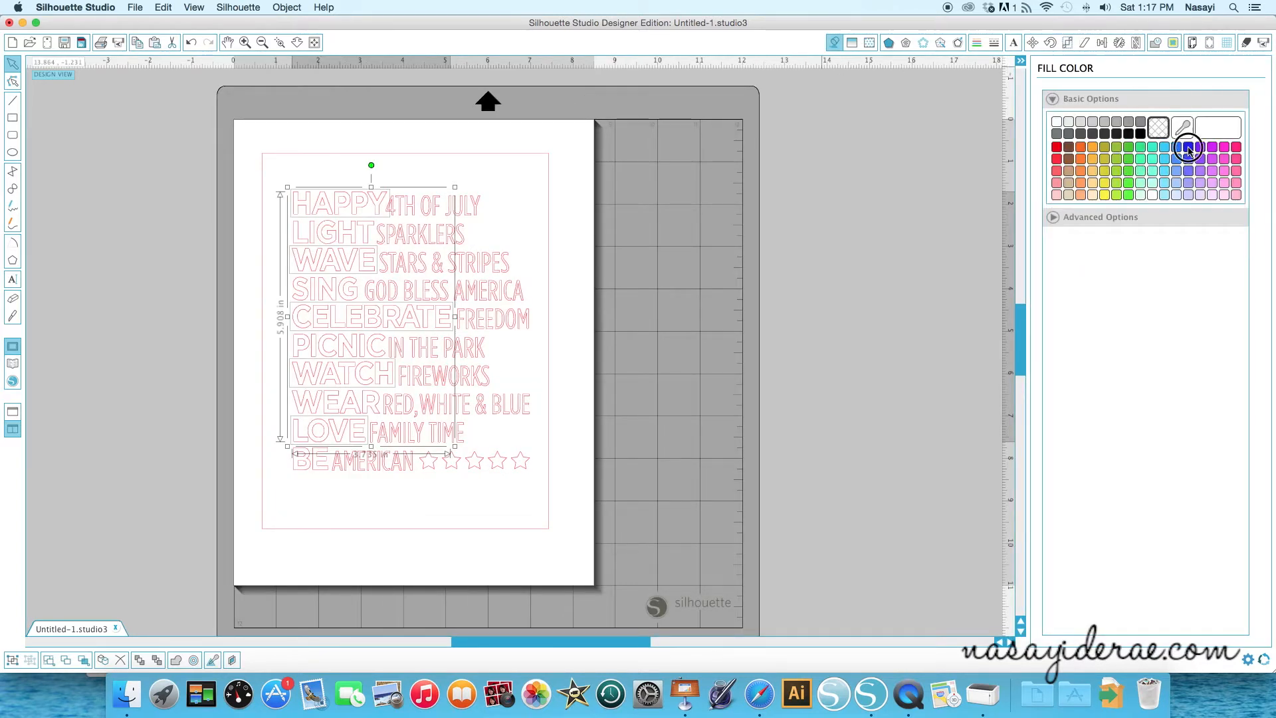
pyautogui.click(1188, 147)
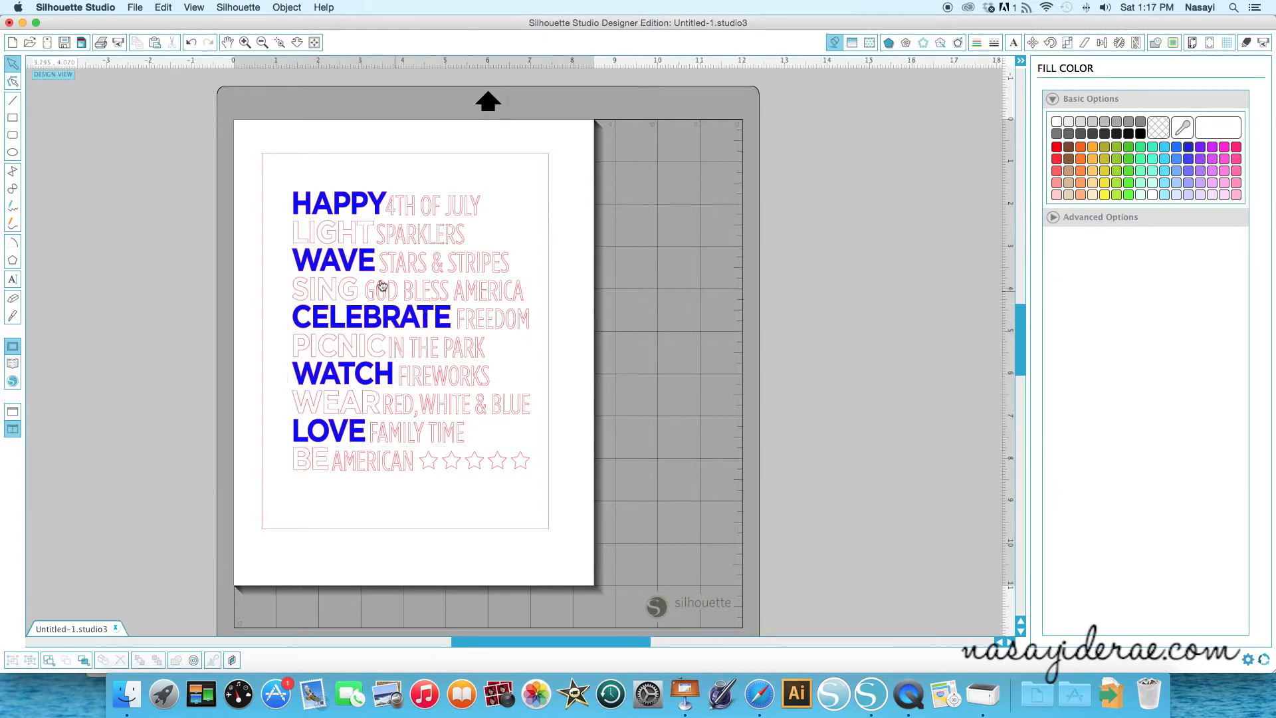
pyautogui.moveTo(348, 242)
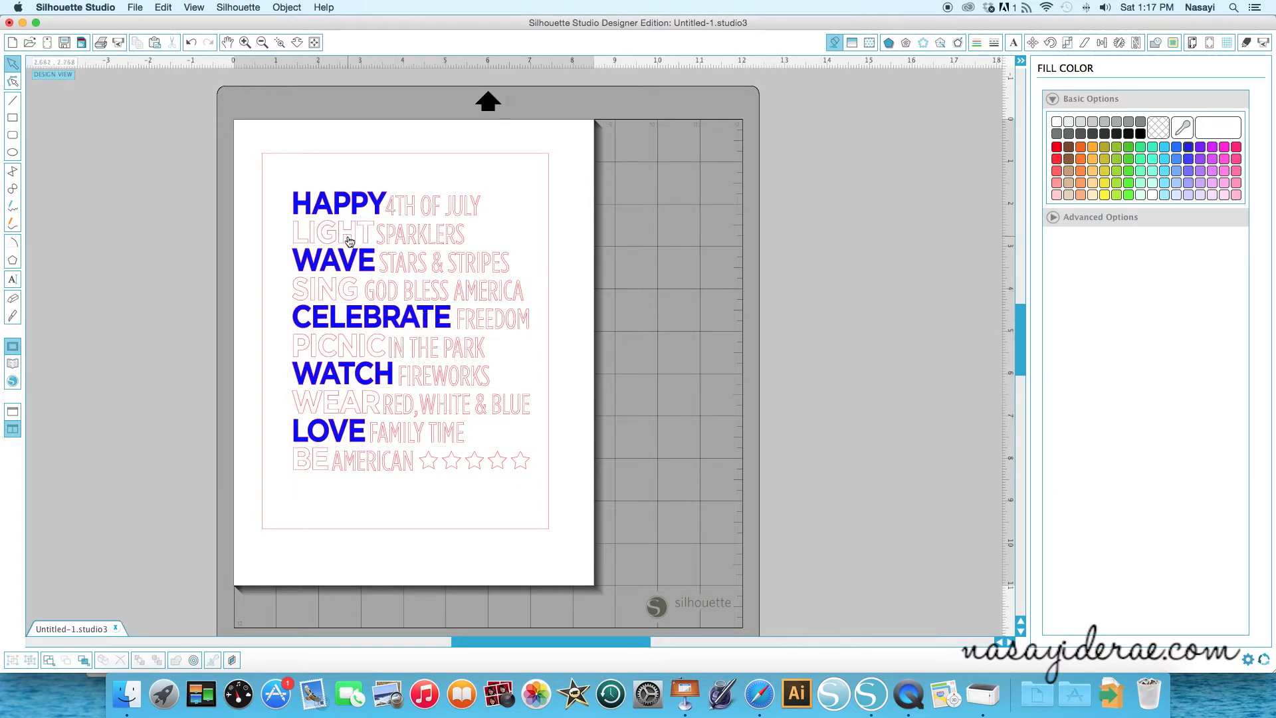
pyautogui.click(330, 233)
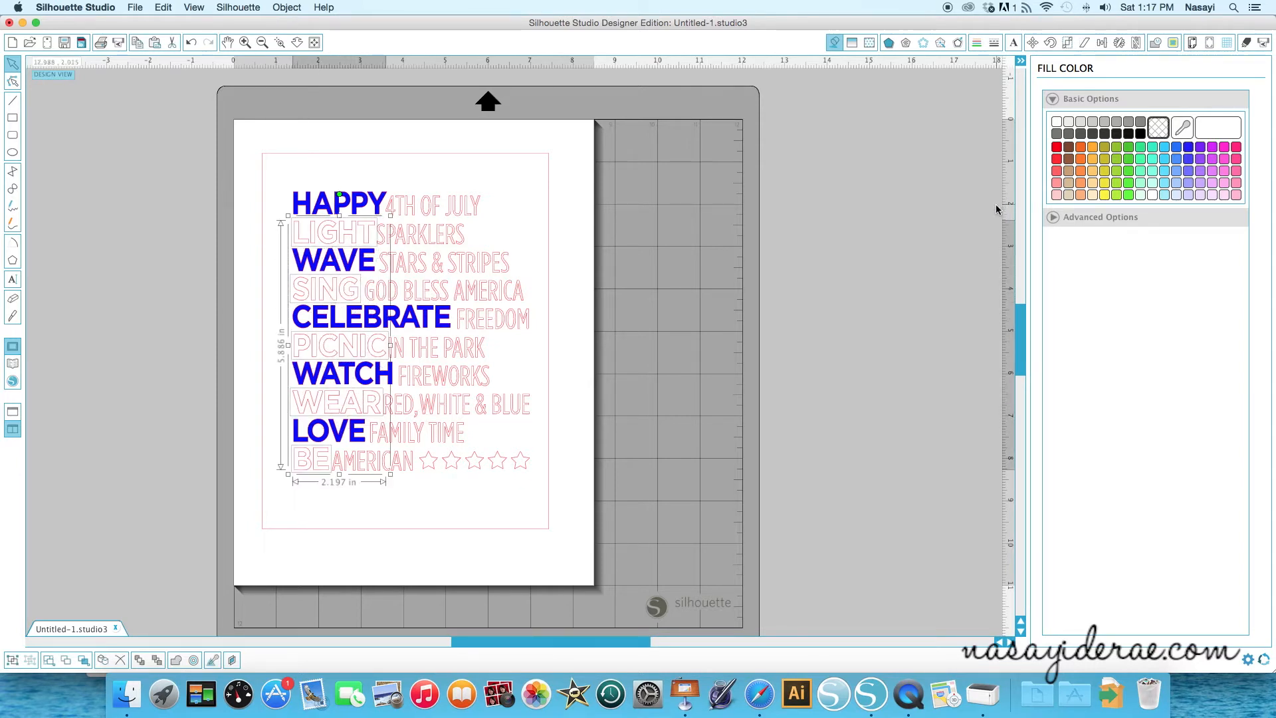
# Step: Fill LIGHT, SING, PICNIC, WEAR and BE with solid red
pyautogui.click(1057, 146)
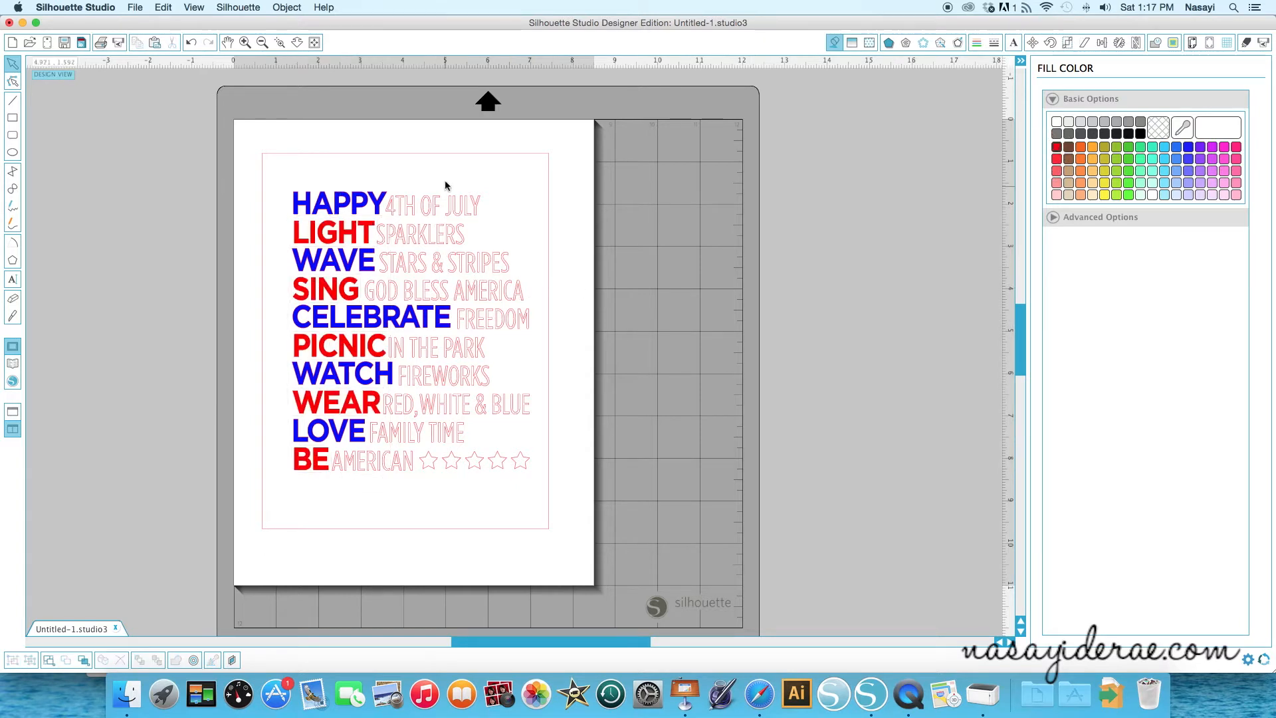
pyautogui.moveTo(417, 392)
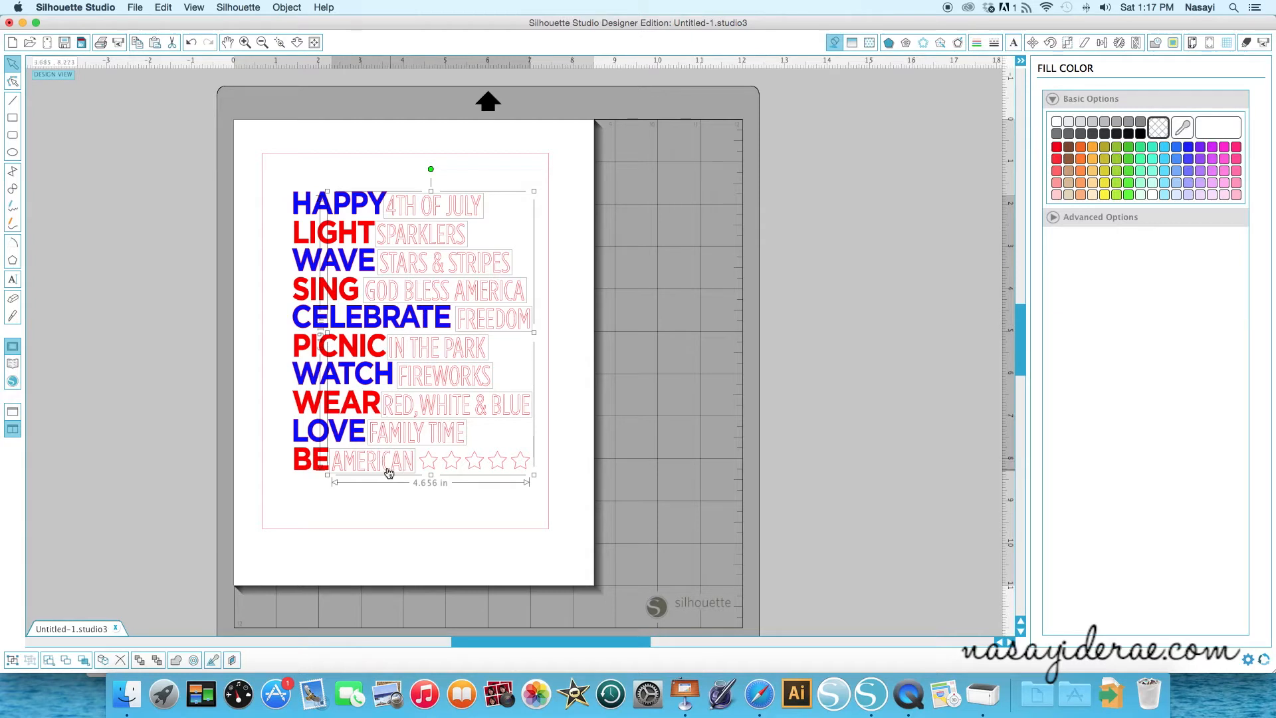
pyautogui.moveTo(953, 280)
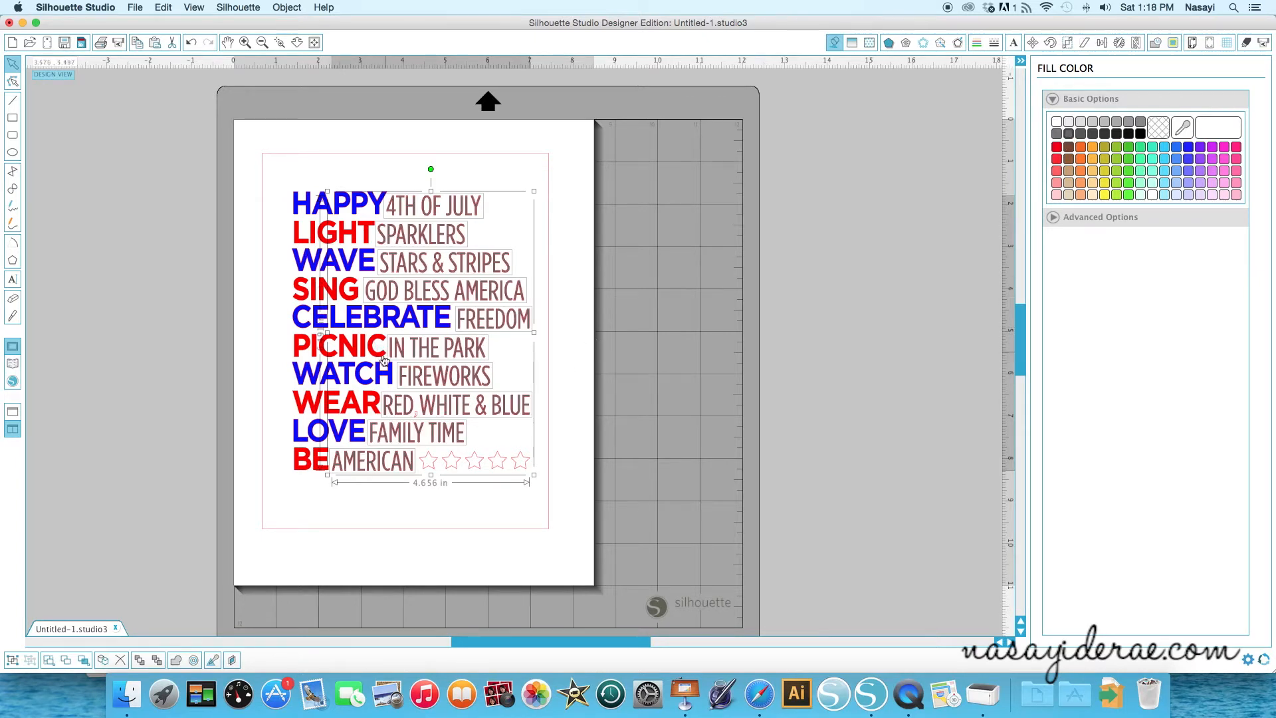
pyautogui.moveTo(525, 314)
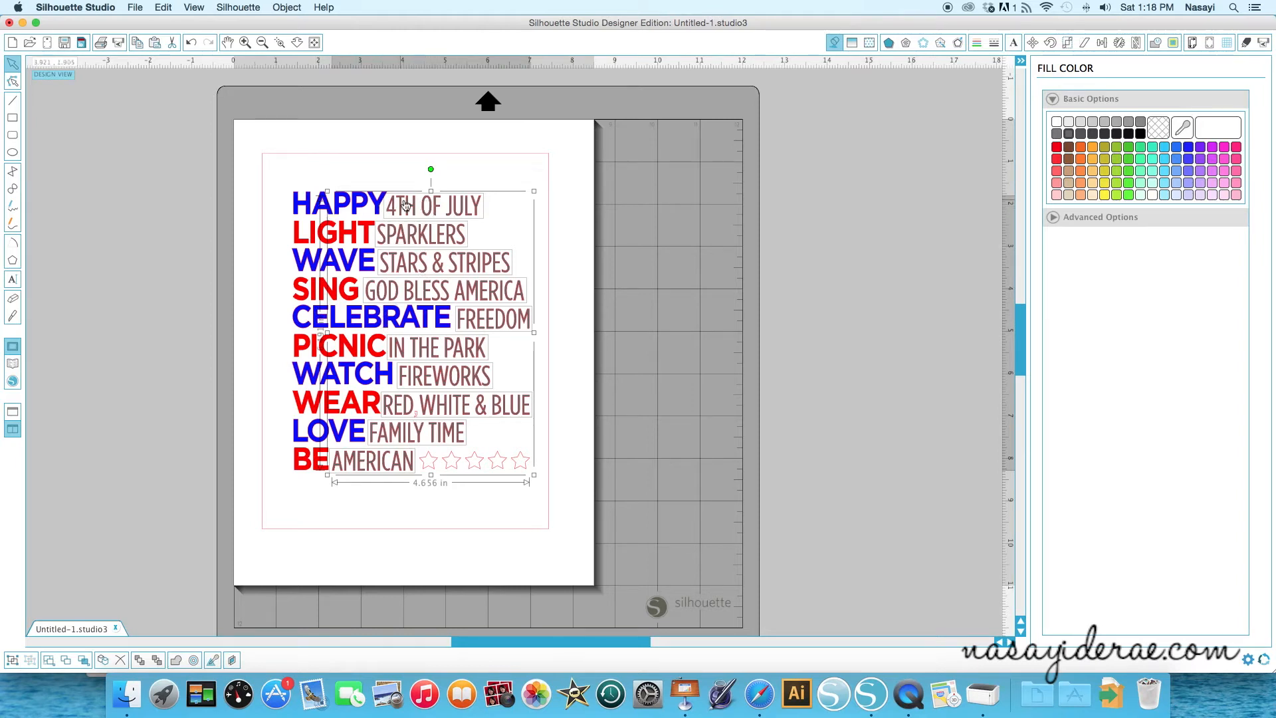
pyautogui.moveTo(565, 486)
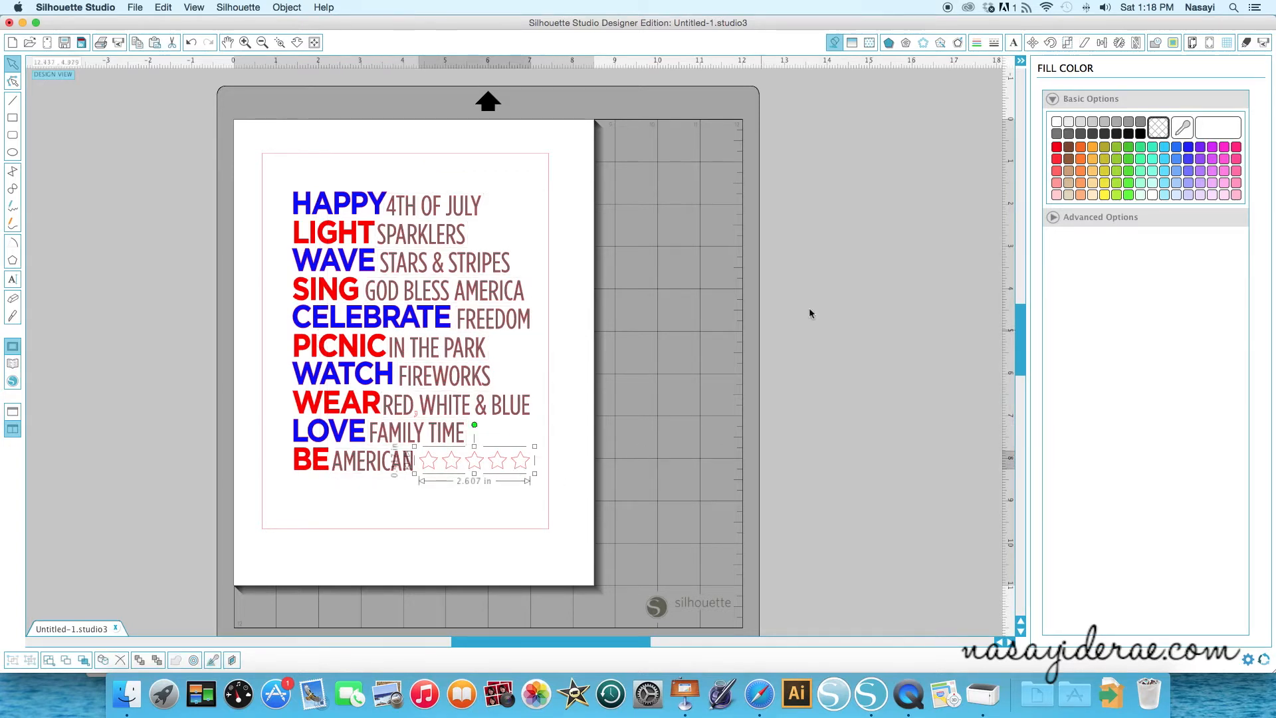
# Step: Fill the five stars after AMERICAN with blue instead of red
pyautogui.click(1056, 146)
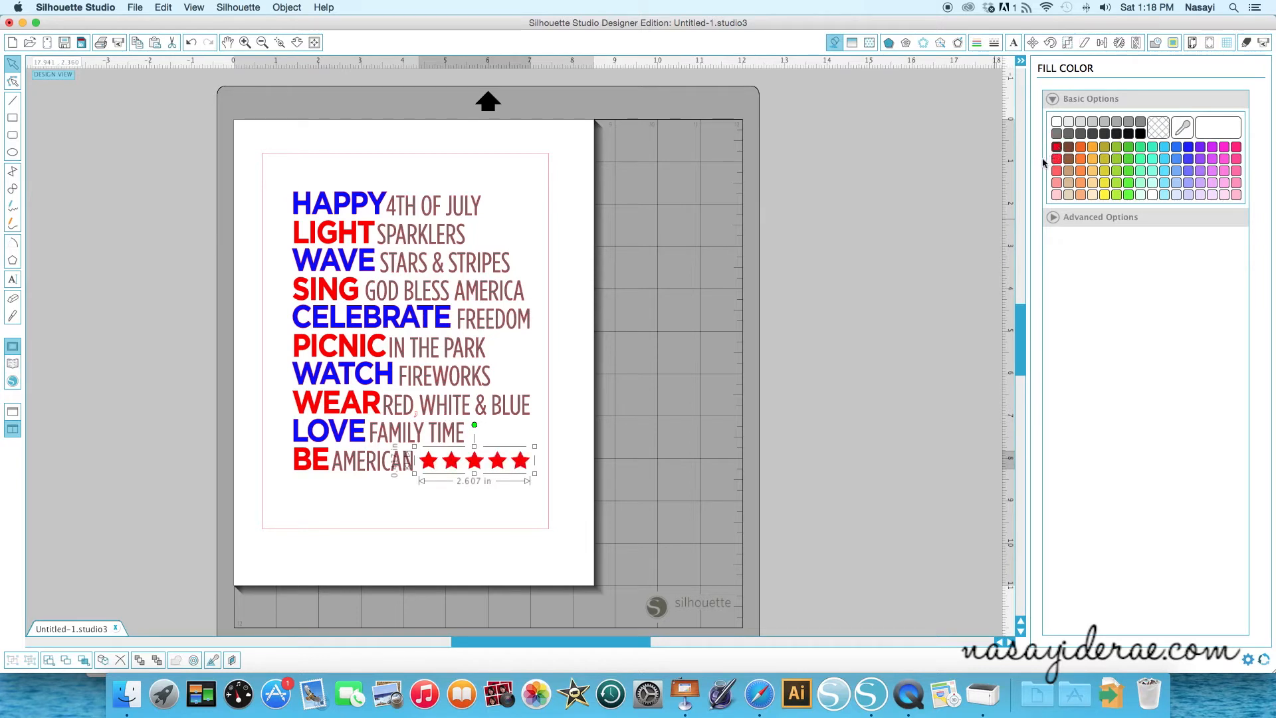
pyautogui.moveTo(1032, 181)
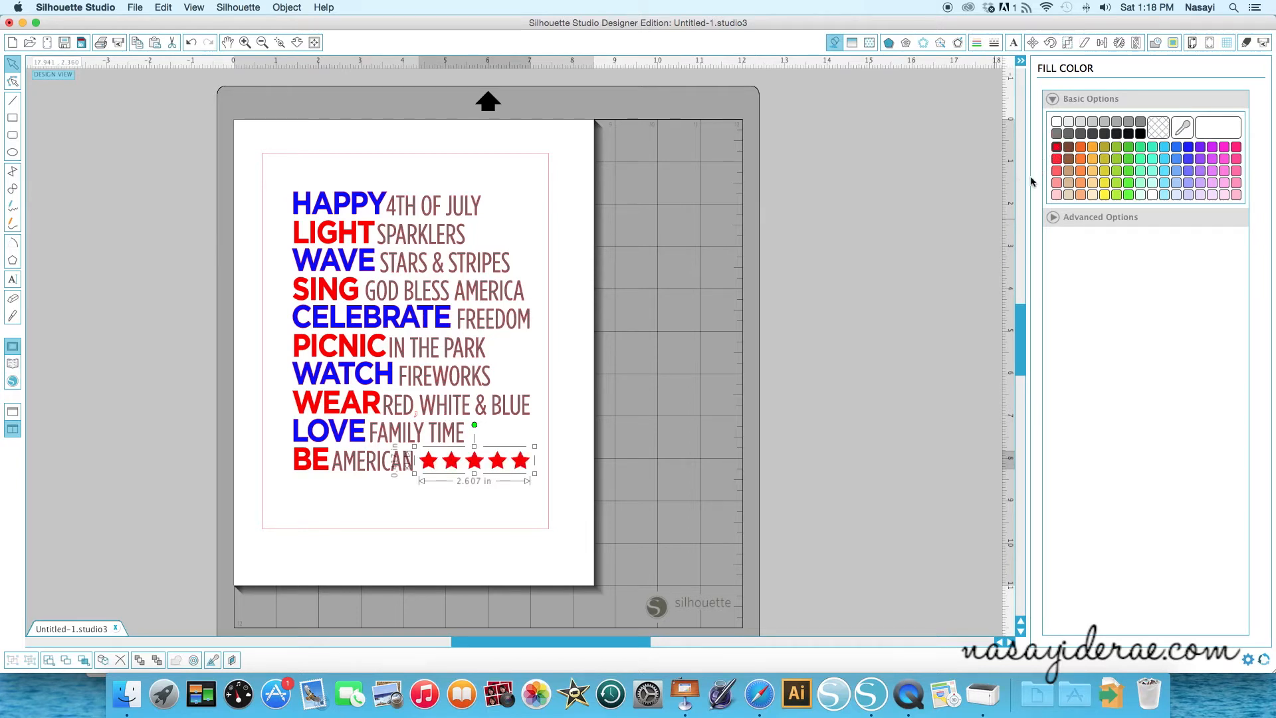
pyautogui.click(1188, 147)
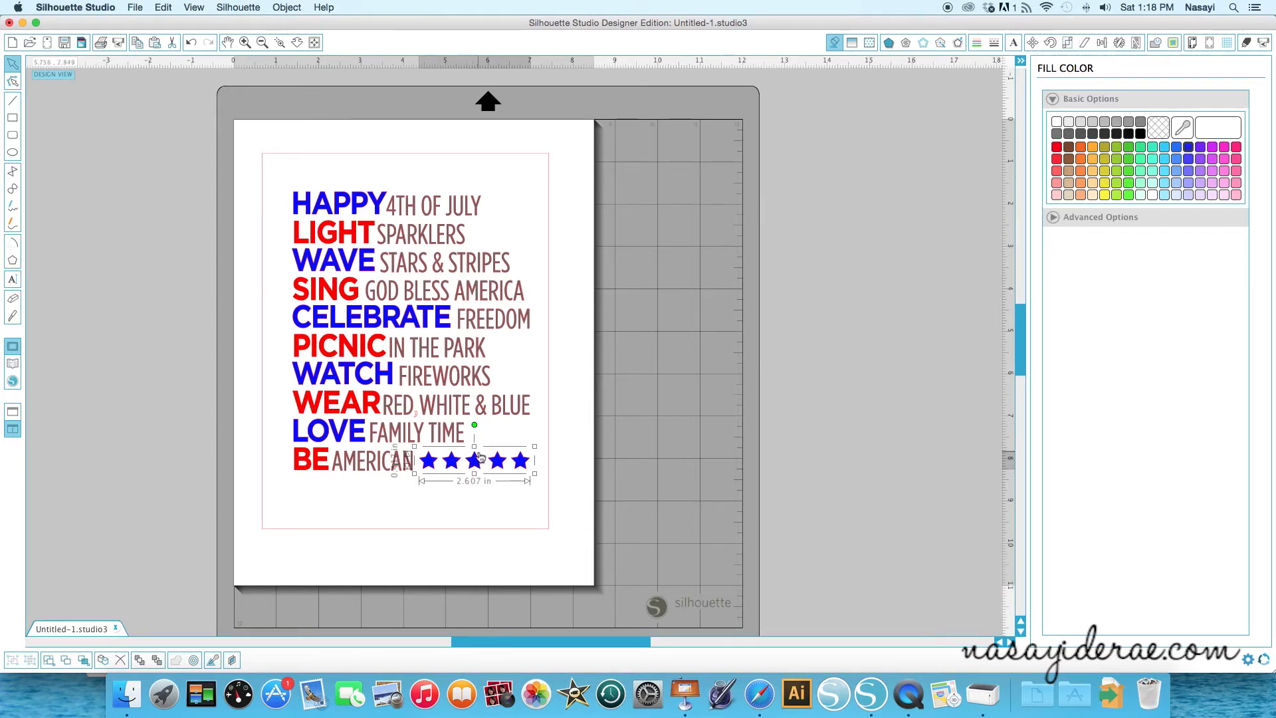
pyautogui.moveTo(279, 183)
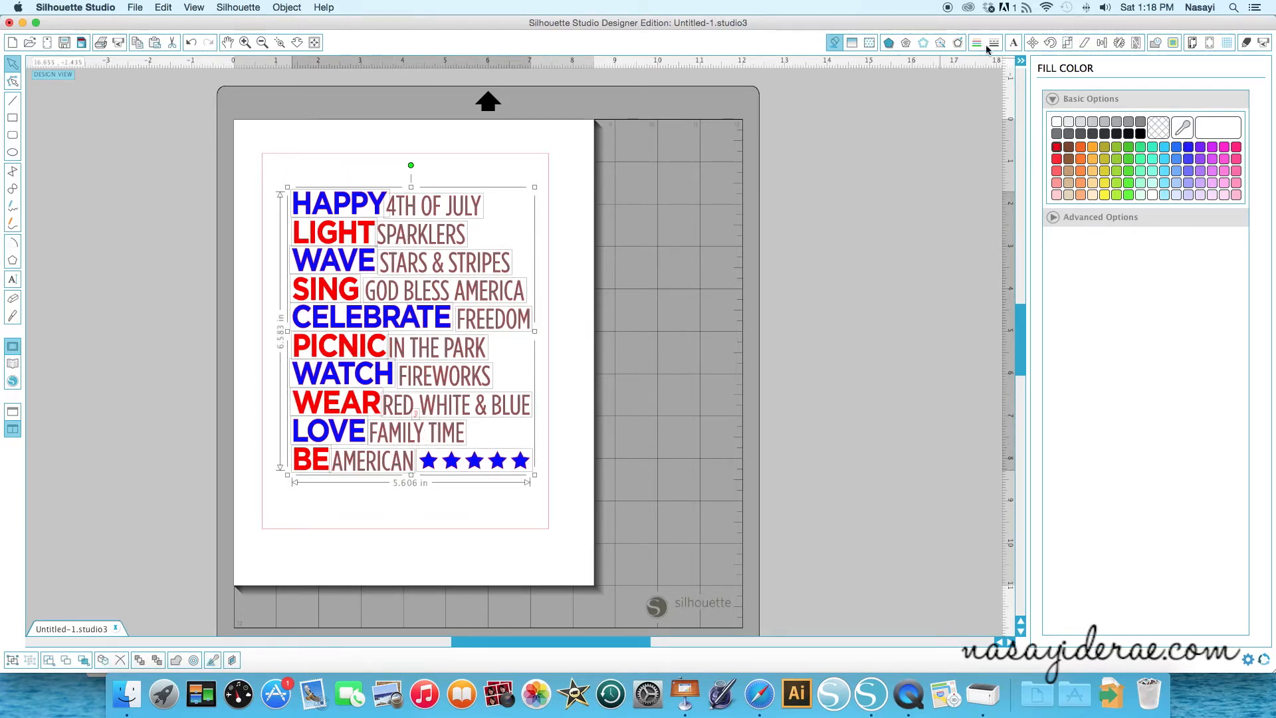
# Step: Remove the outline from the words and stars and set them to No Cut
pyautogui.click(975, 42)
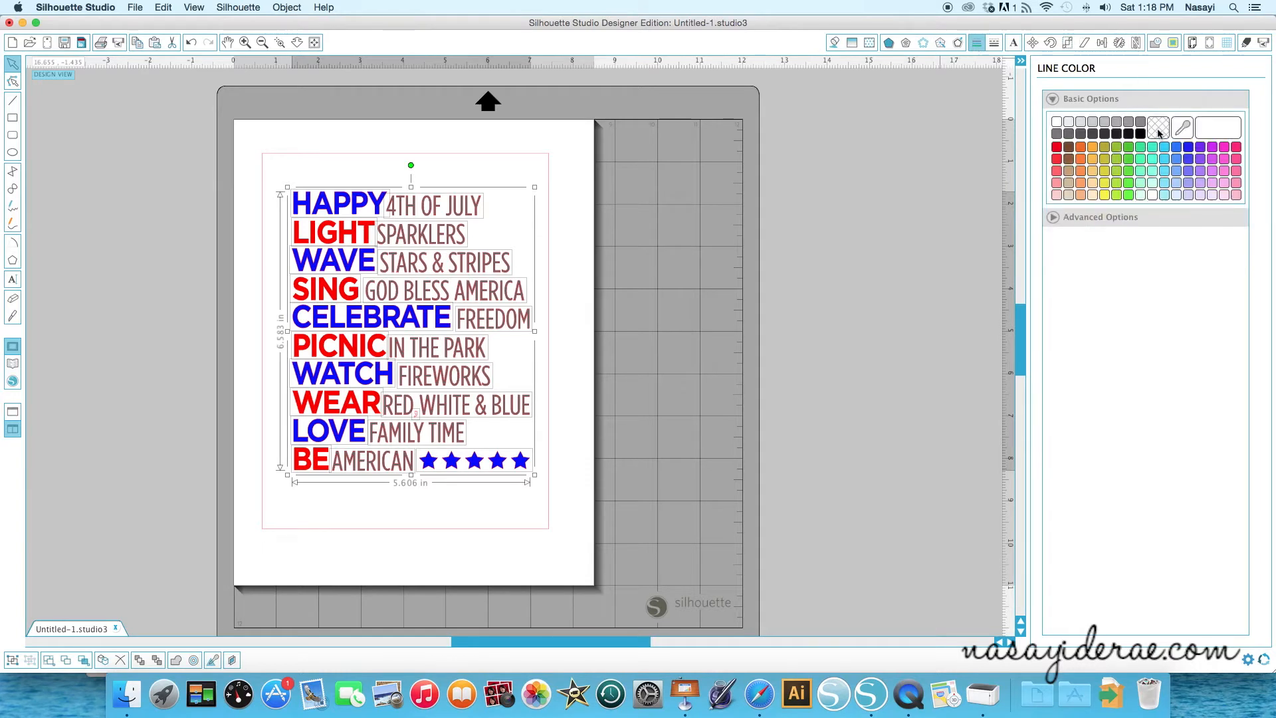
pyautogui.click(1159, 128)
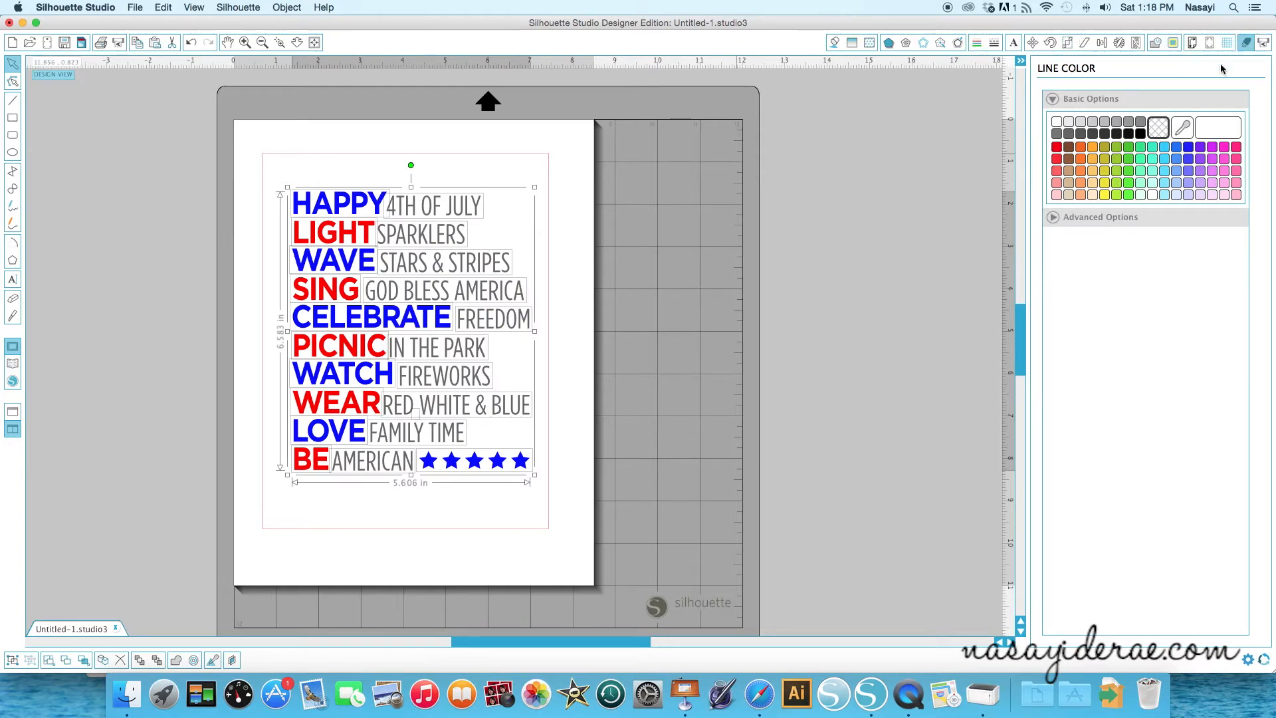
pyautogui.click(1244, 43)
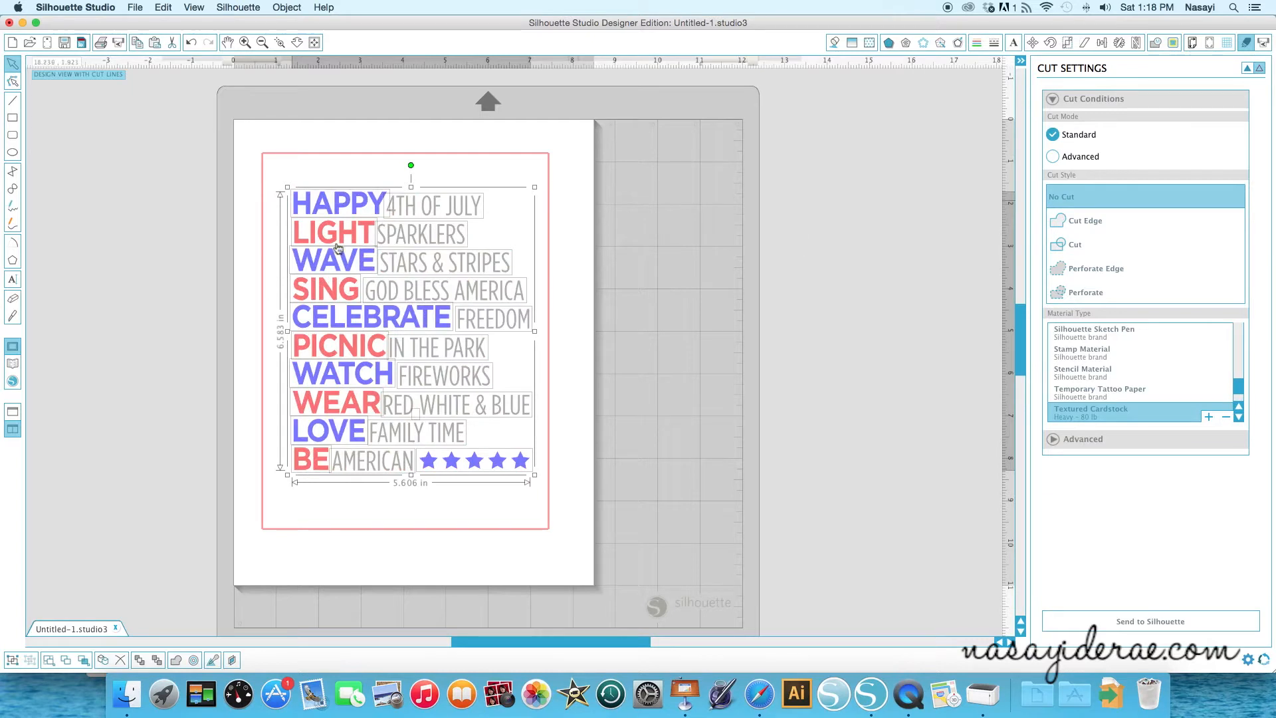
pyautogui.moveTo(536, 459)
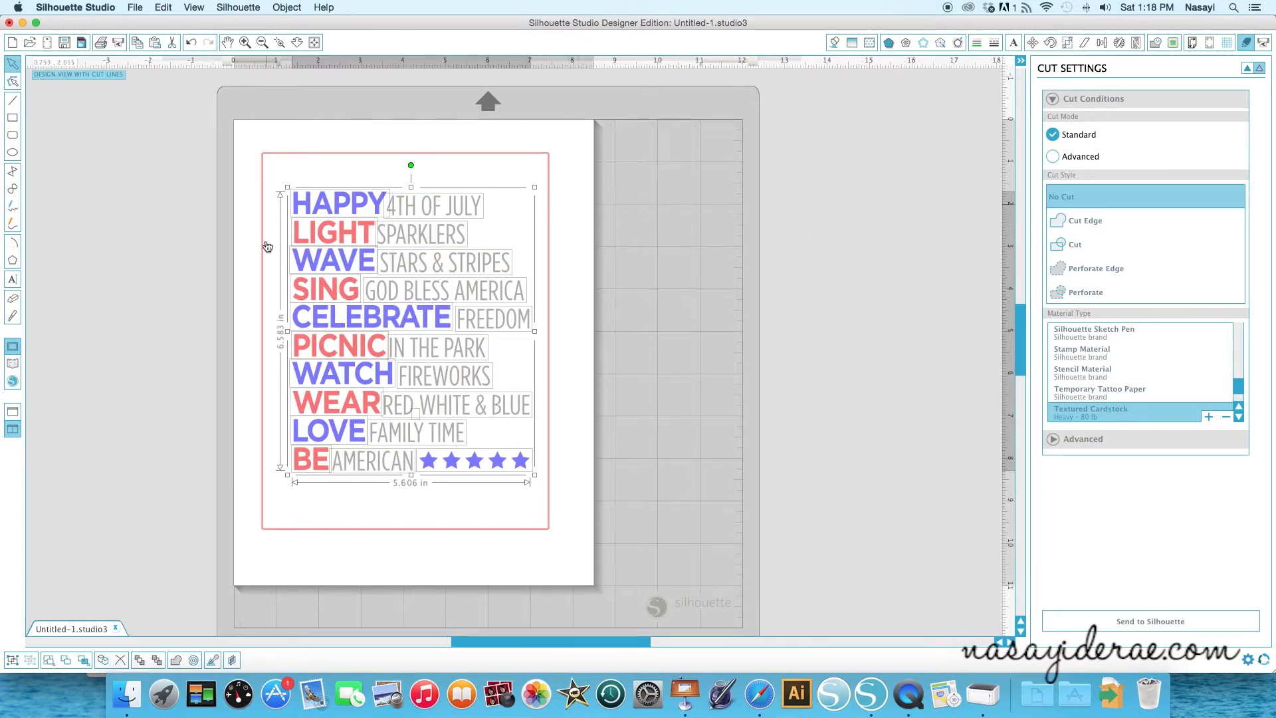
pyautogui.moveTo(663, 318)
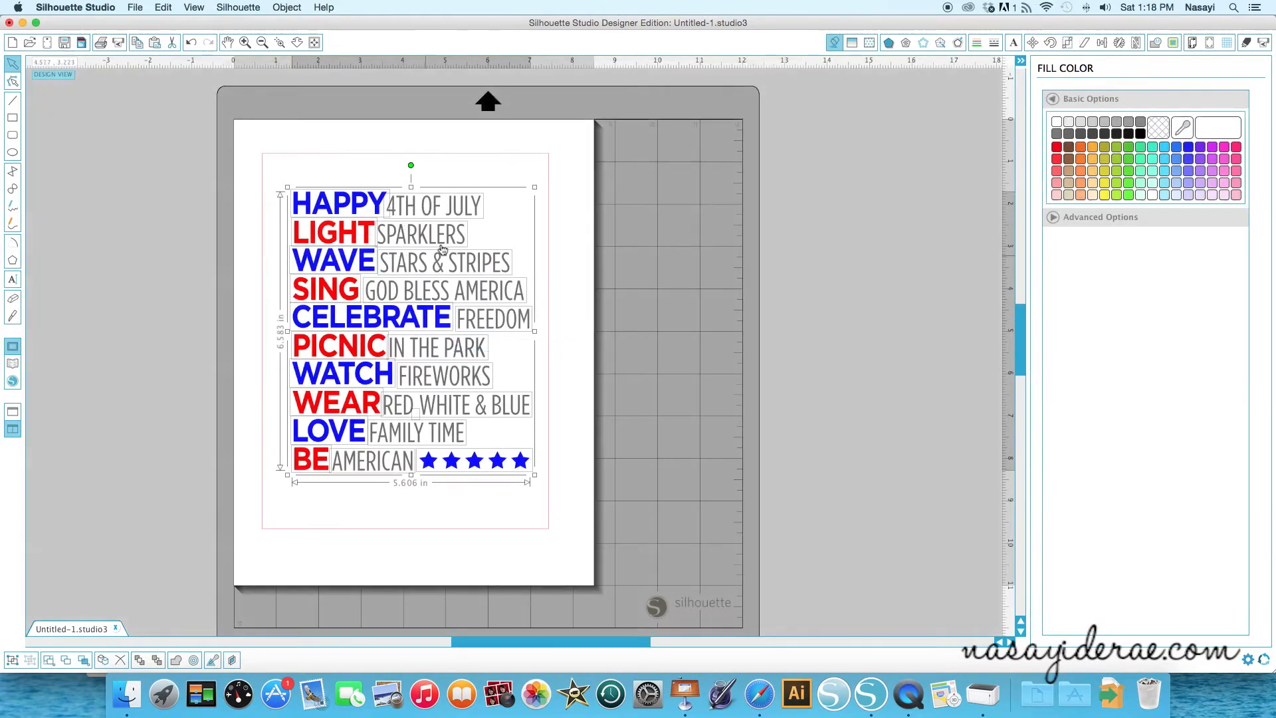
# Step: Arrange the five blue stars on their own line below the word rows
pyautogui.click(634, 351)
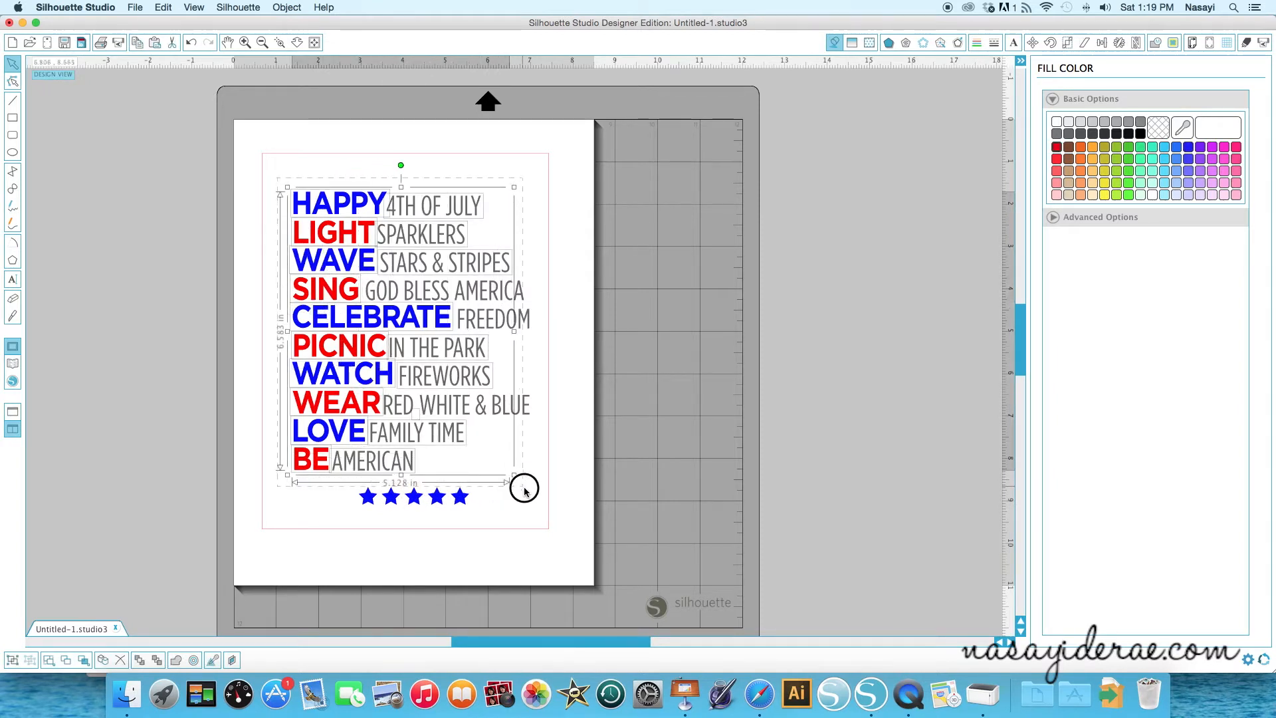
pyautogui.moveTo(523, 486); pyautogui.dragTo(533, 475)
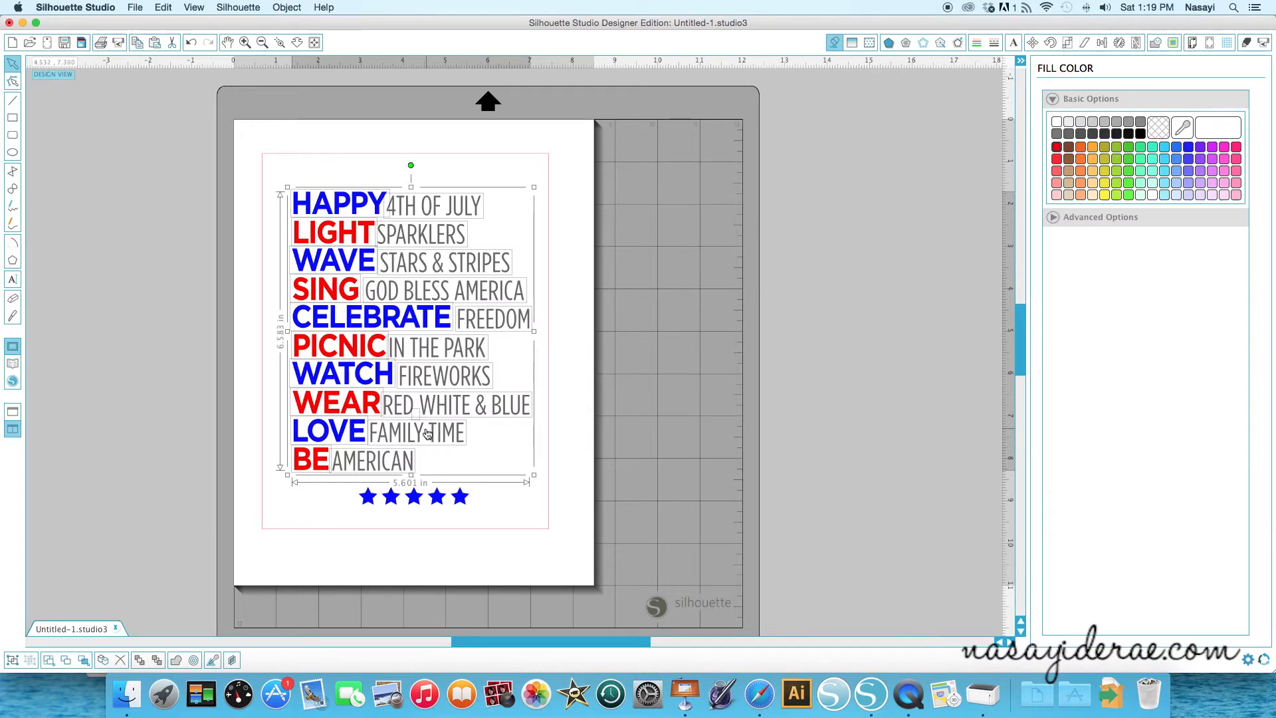
pyautogui.moveTo(416, 421)
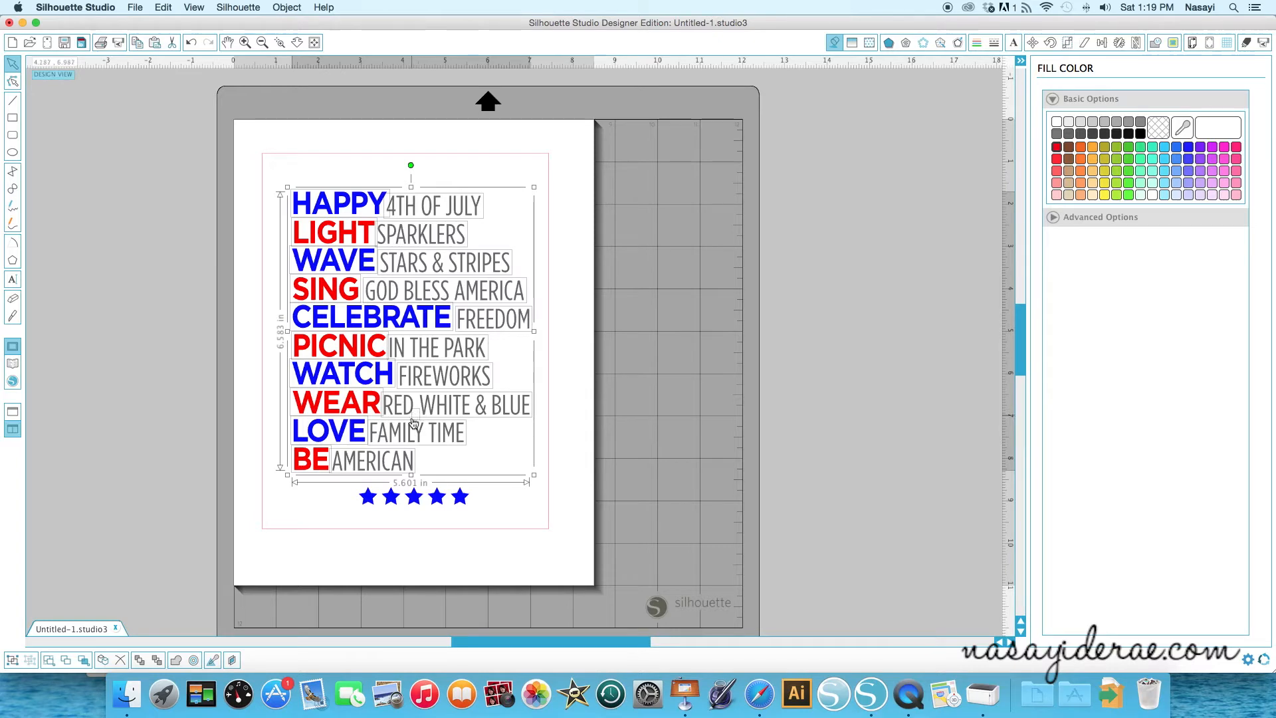
pyautogui.moveTo(354, 246)
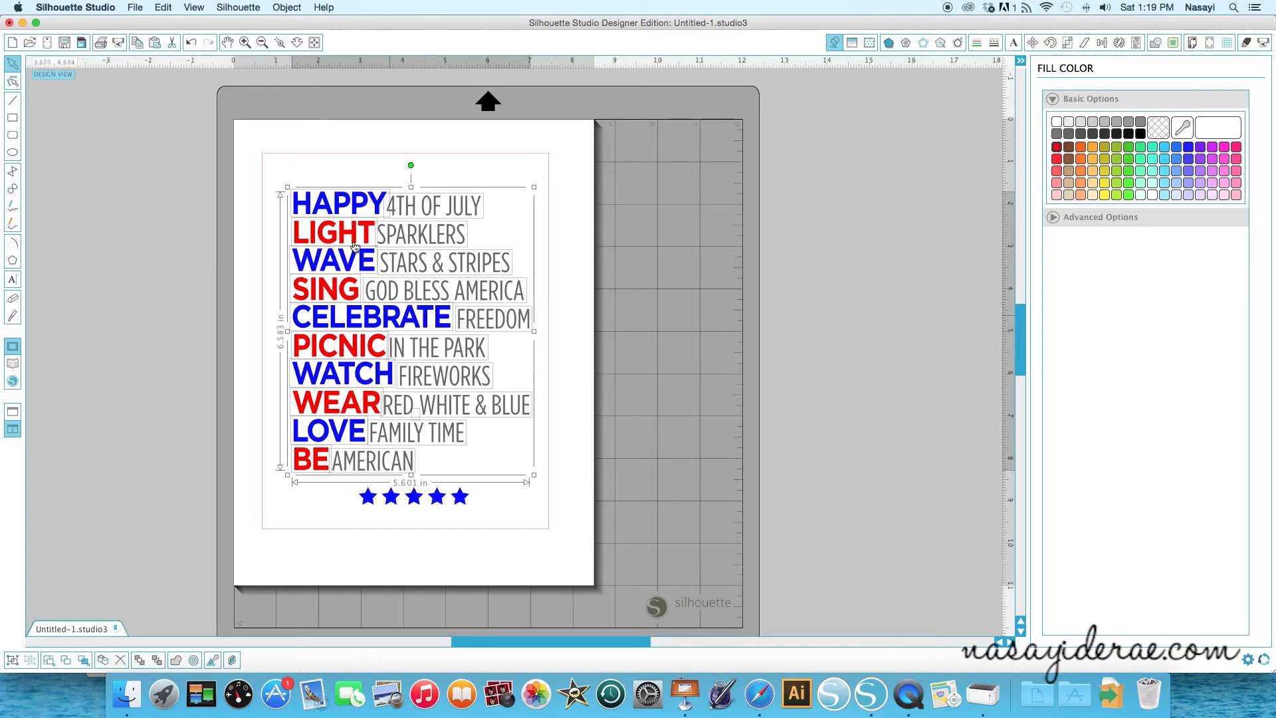
# Step: Add a comma after RED in the gray RED WHITE & BLUE phrase
pyautogui.click(245, 42)
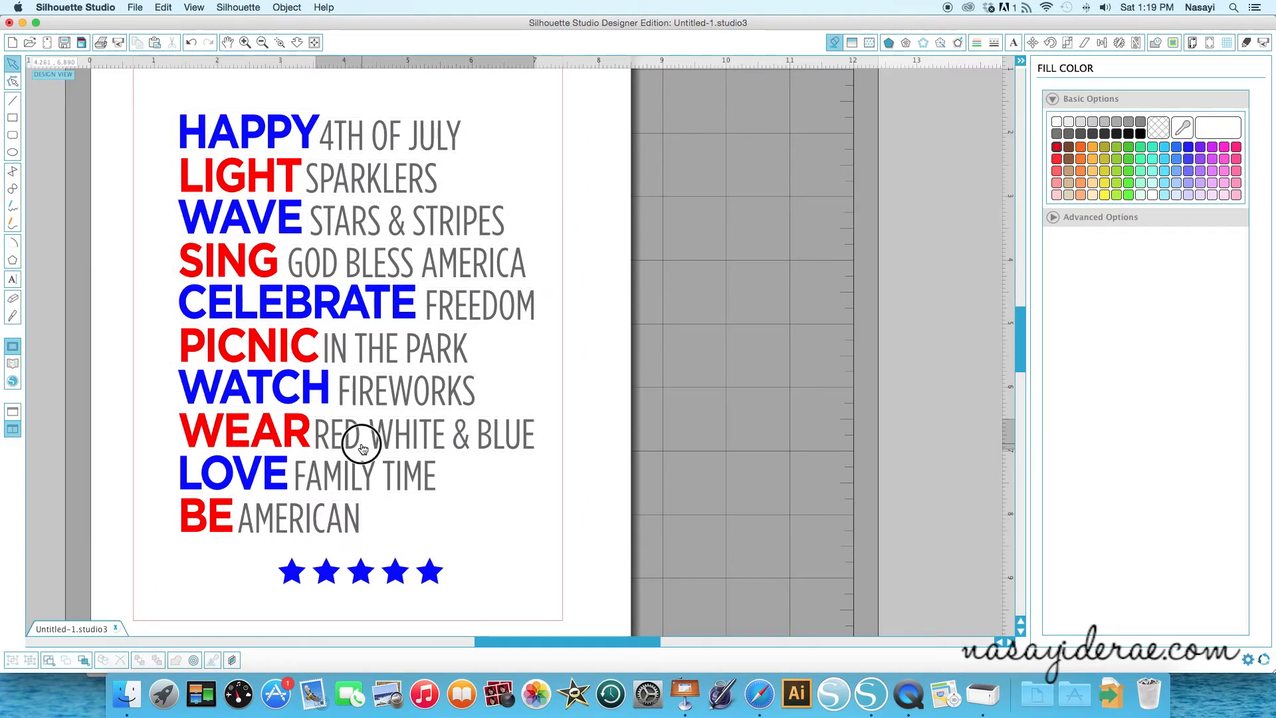
pyautogui.click(363, 445)
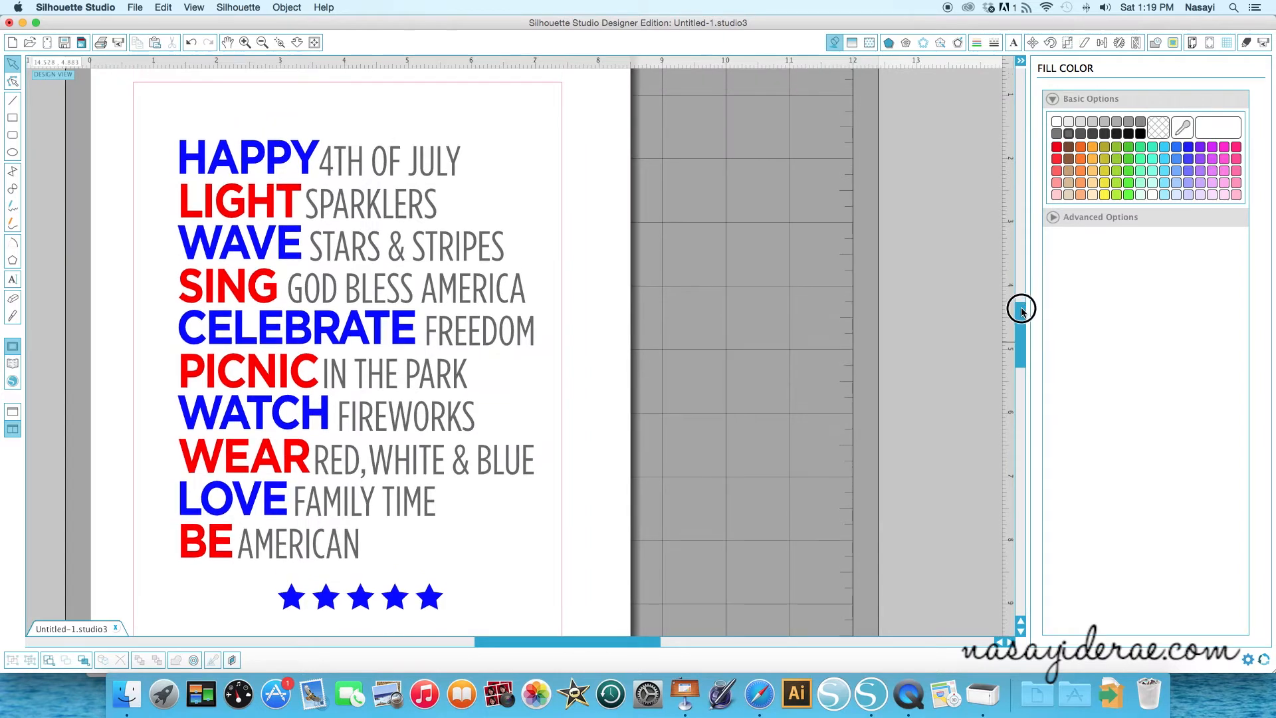
pyautogui.scroll(-3)
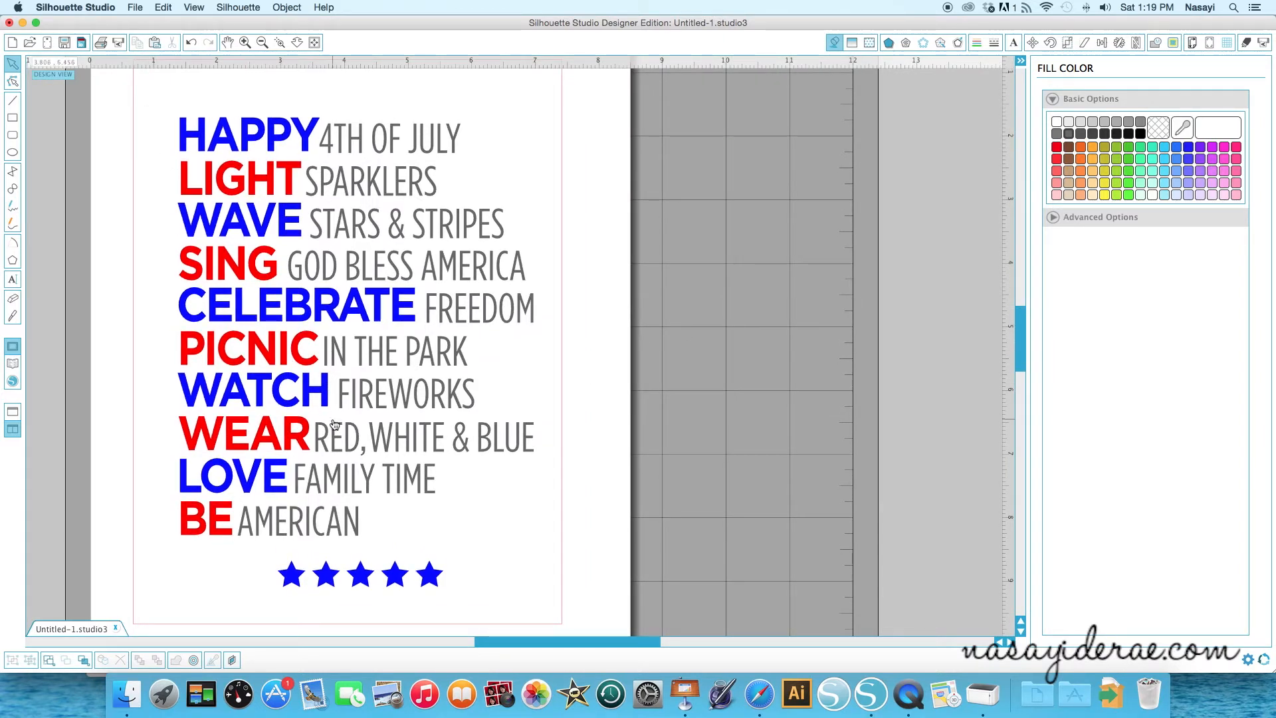
pyautogui.moveTo(376, 364)
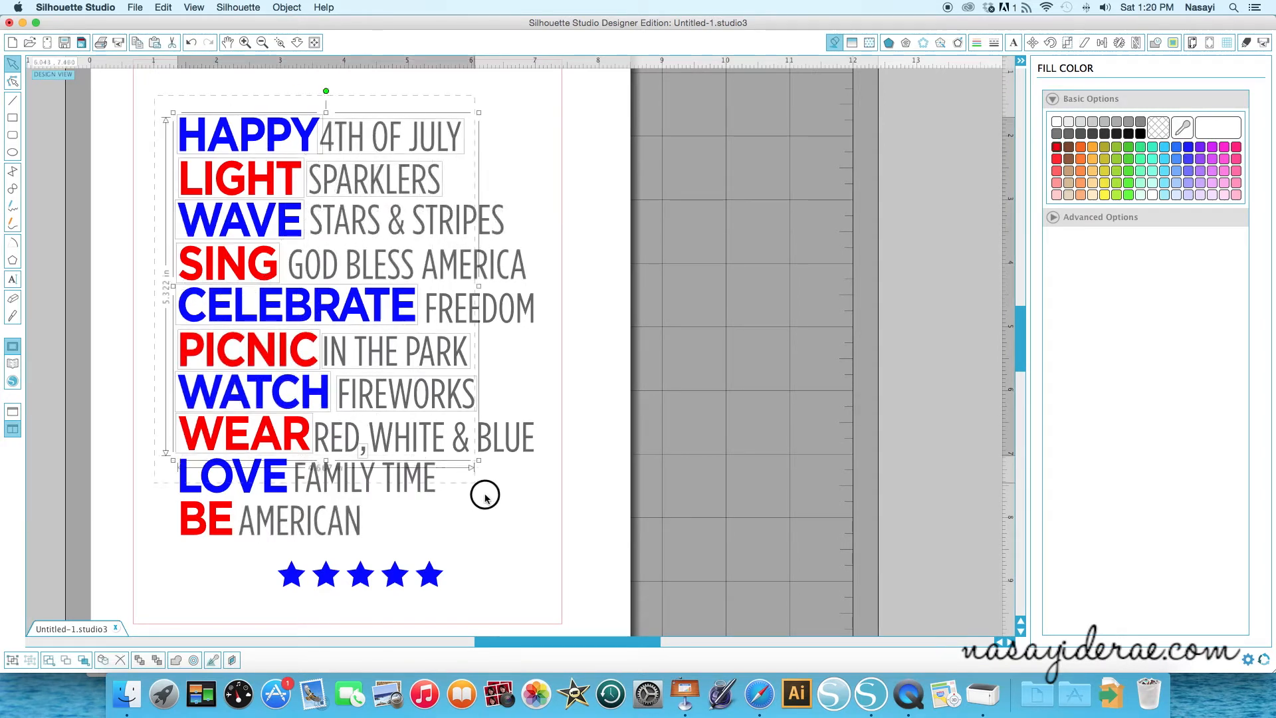
# Step: Group all the word rows and center the five stars just beneath them
pyautogui.moveTo(478, 464); pyautogui.dragTo(537, 555)
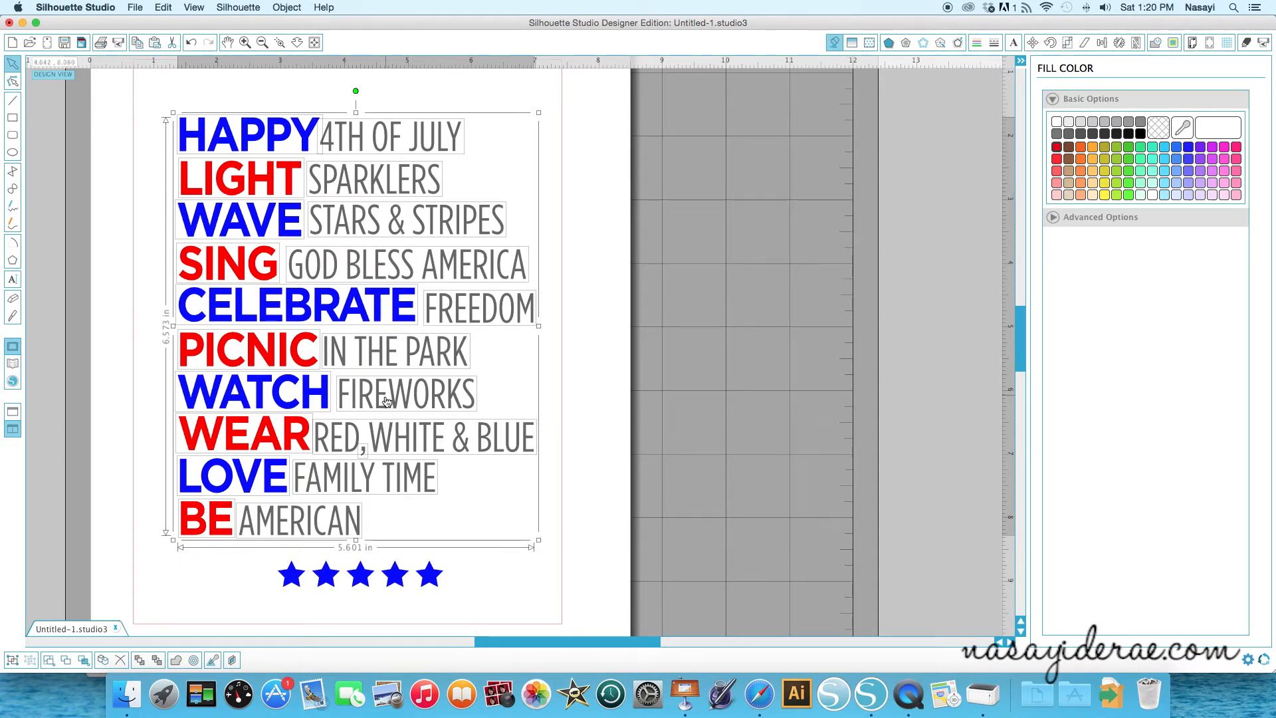
pyautogui.rightClick(387, 398)
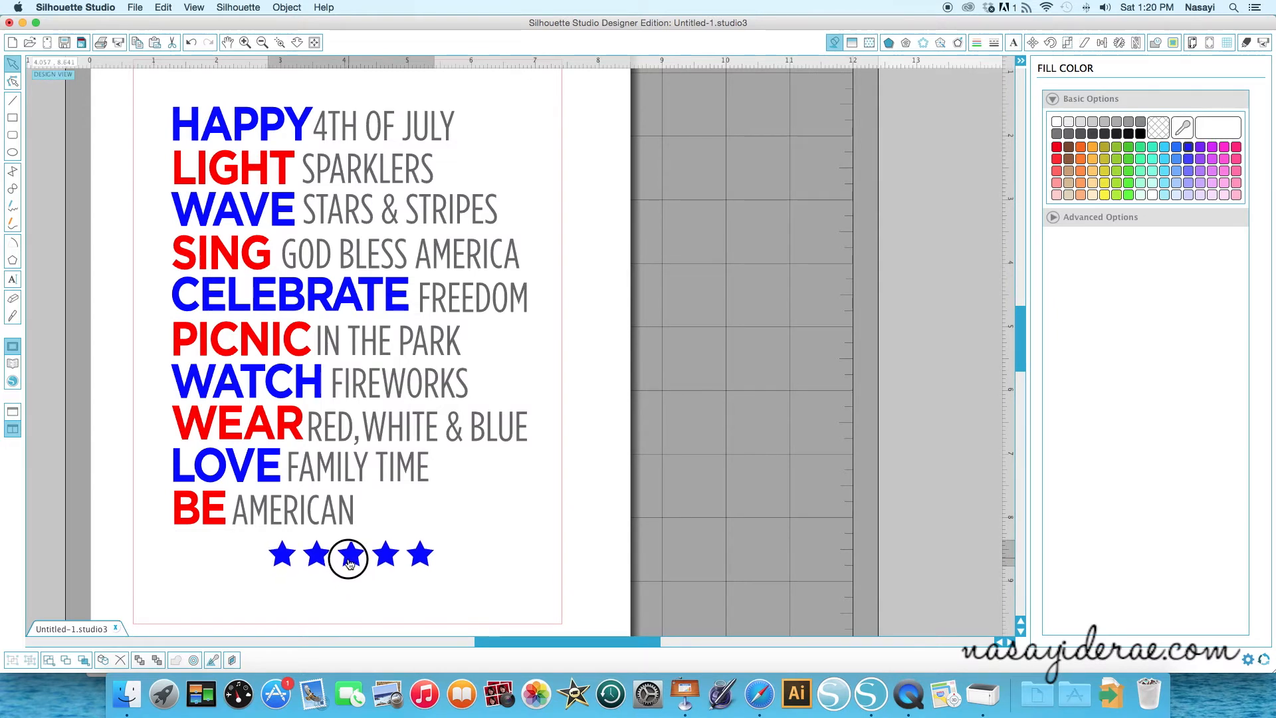
pyautogui.moveTo(348, 557); pyautogui.dragTo(407, 541)
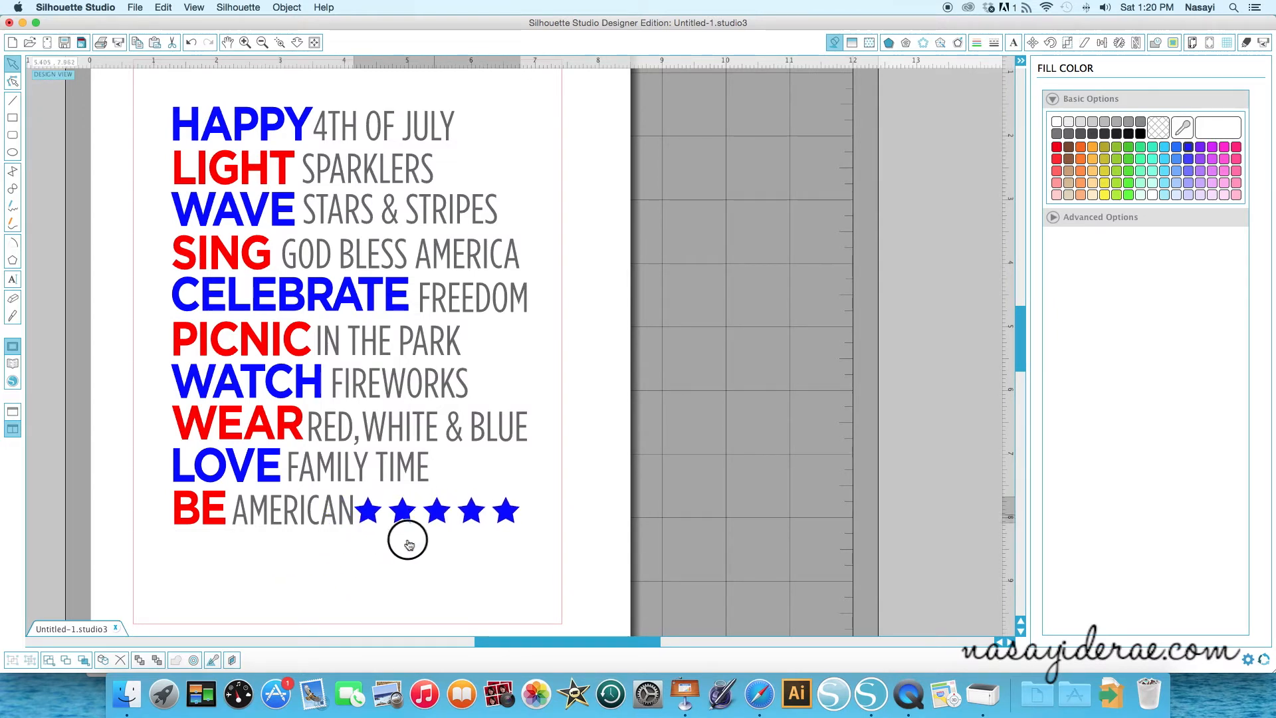
pyautogui.moveTo(406, 510); pyautogui.dragTo(356, 559)
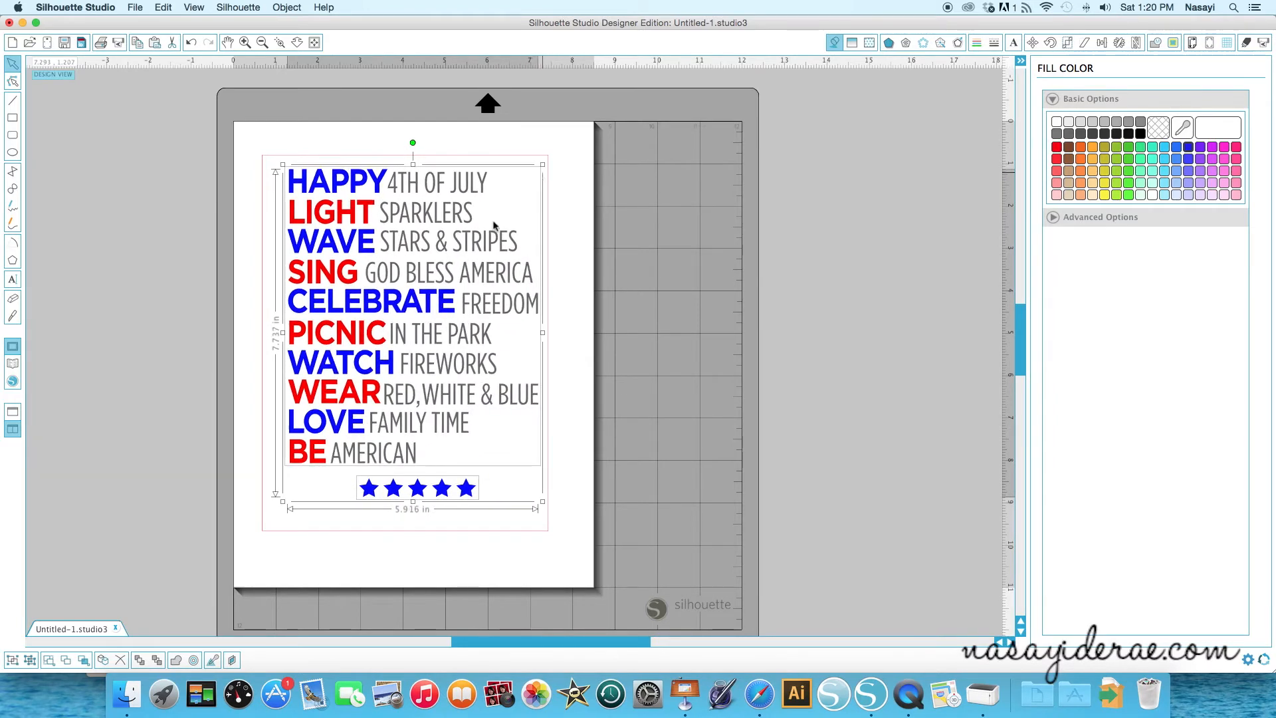
# Step: Nudge the word block slightly within the red frame, then select everything on the page
pyautogui.moveTo(541, 164); pyautogui.dragTo(547, 166)
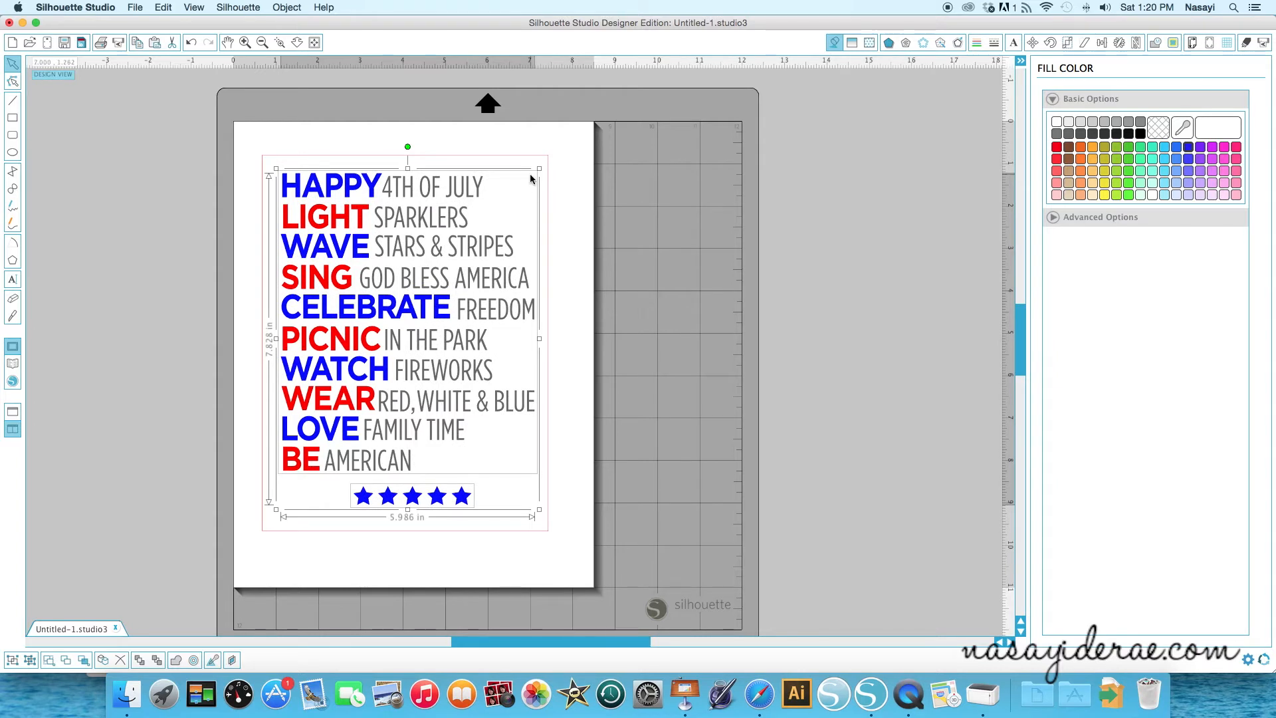
pyautogui.moveTo(623, 367)
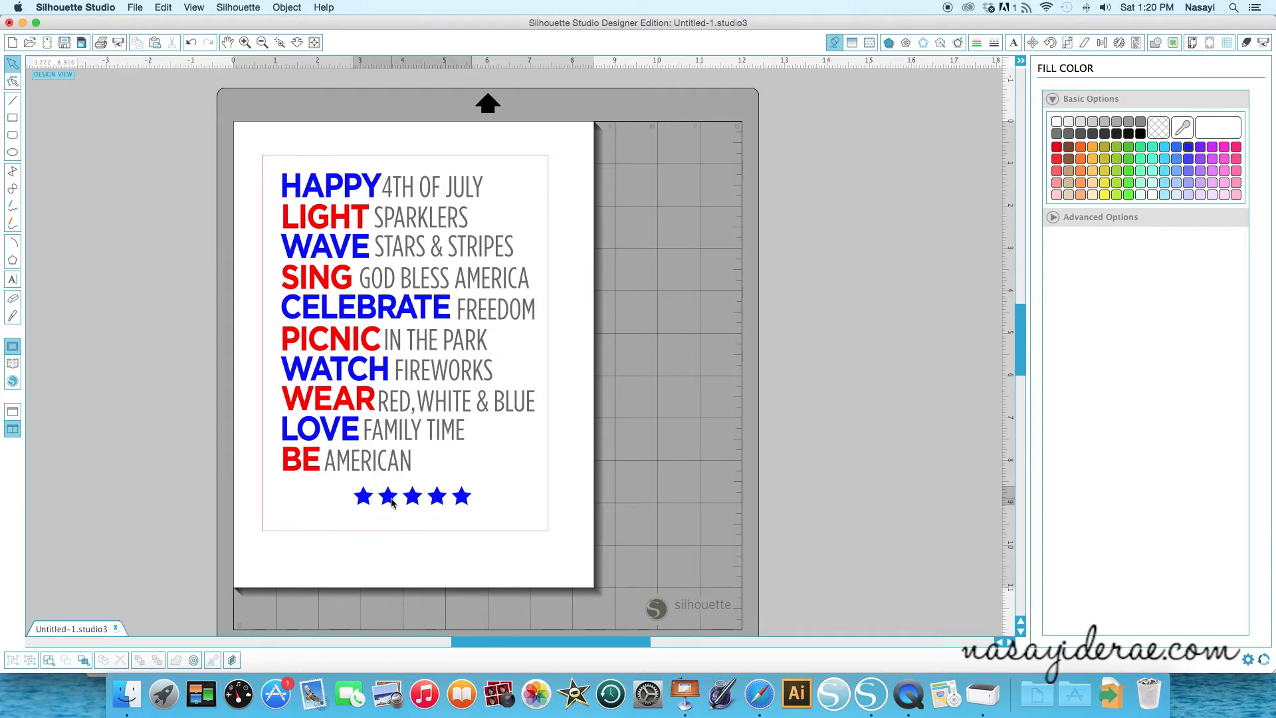
pyautogui.click(411, 496)
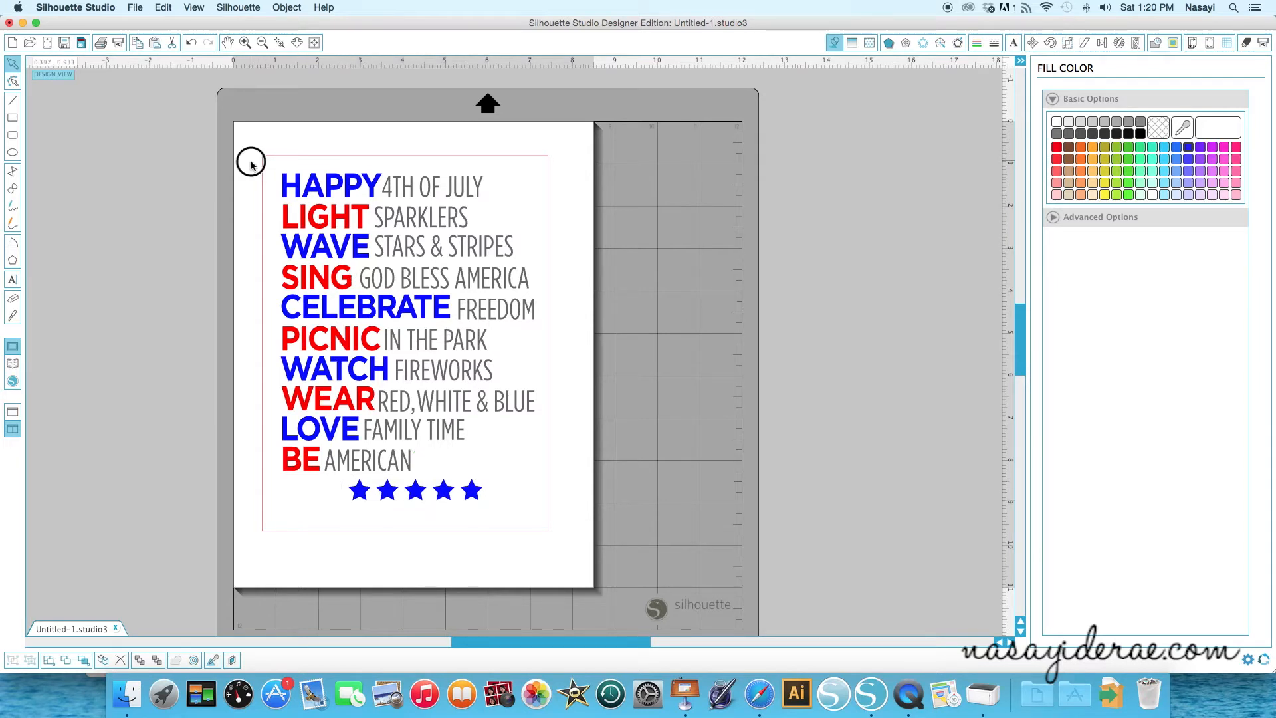
pyautogui.moveTo(250, 161); pyautogui.dragTo(558, 518)
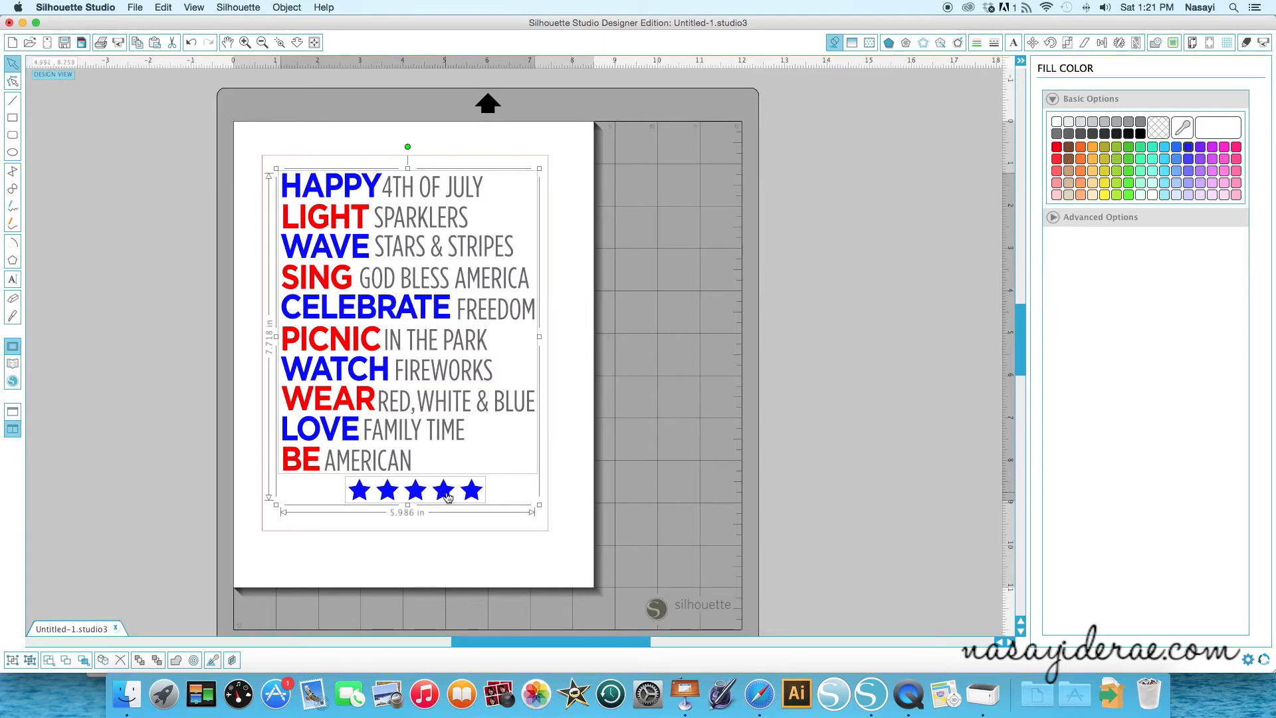
# Step: Center the word art and stars horizontally inside the red frame using Align Center
pyautogui.click(1100, 43)
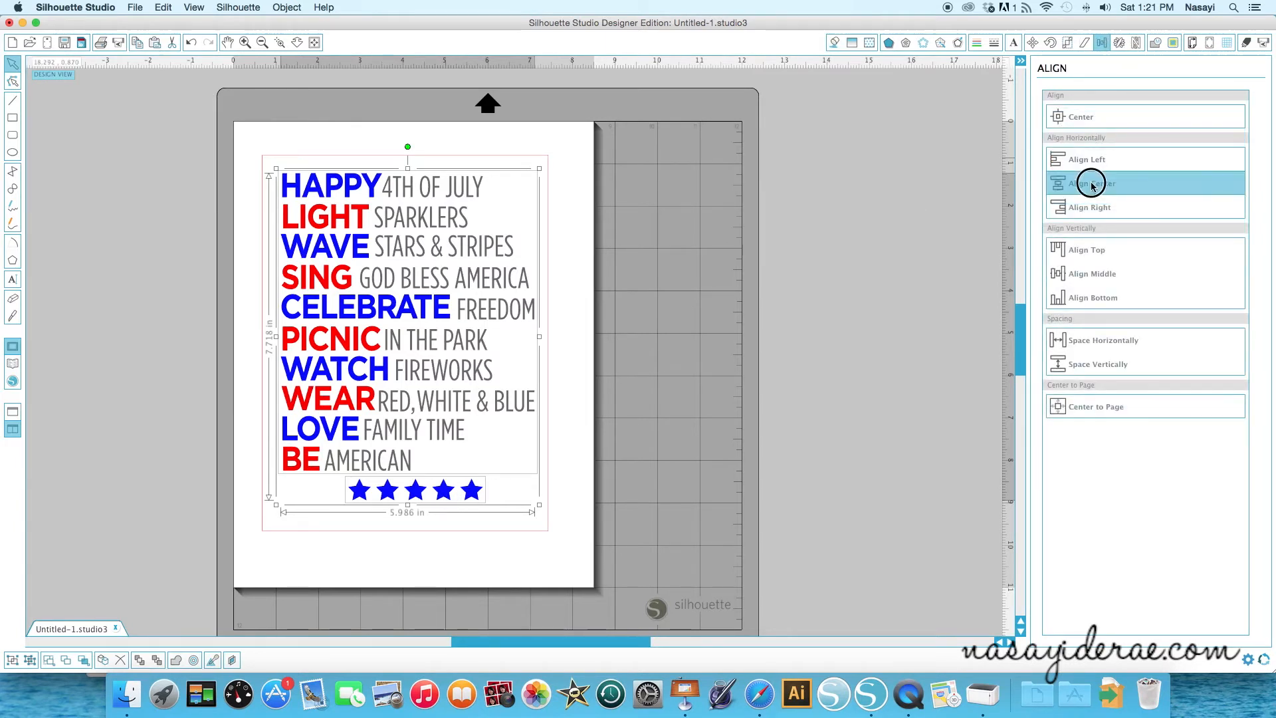
pyautogui.click(1091, 183)
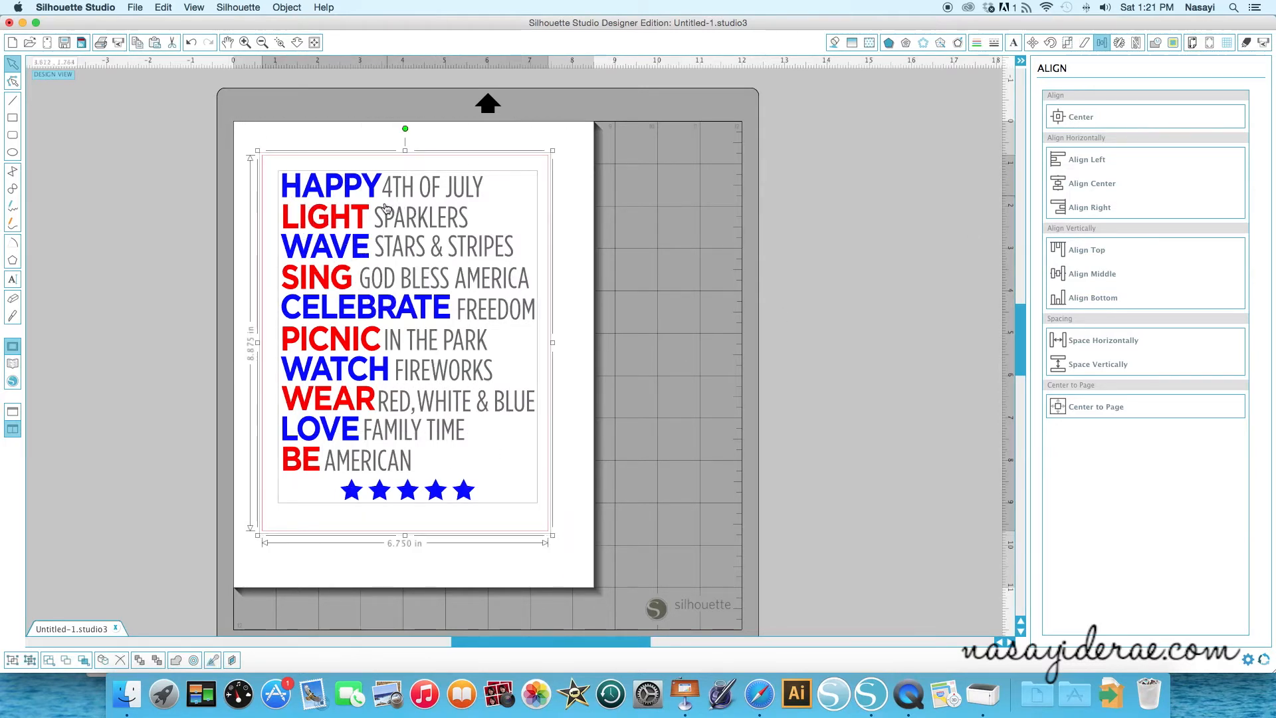
pyautogui.moveTo(525, 272)
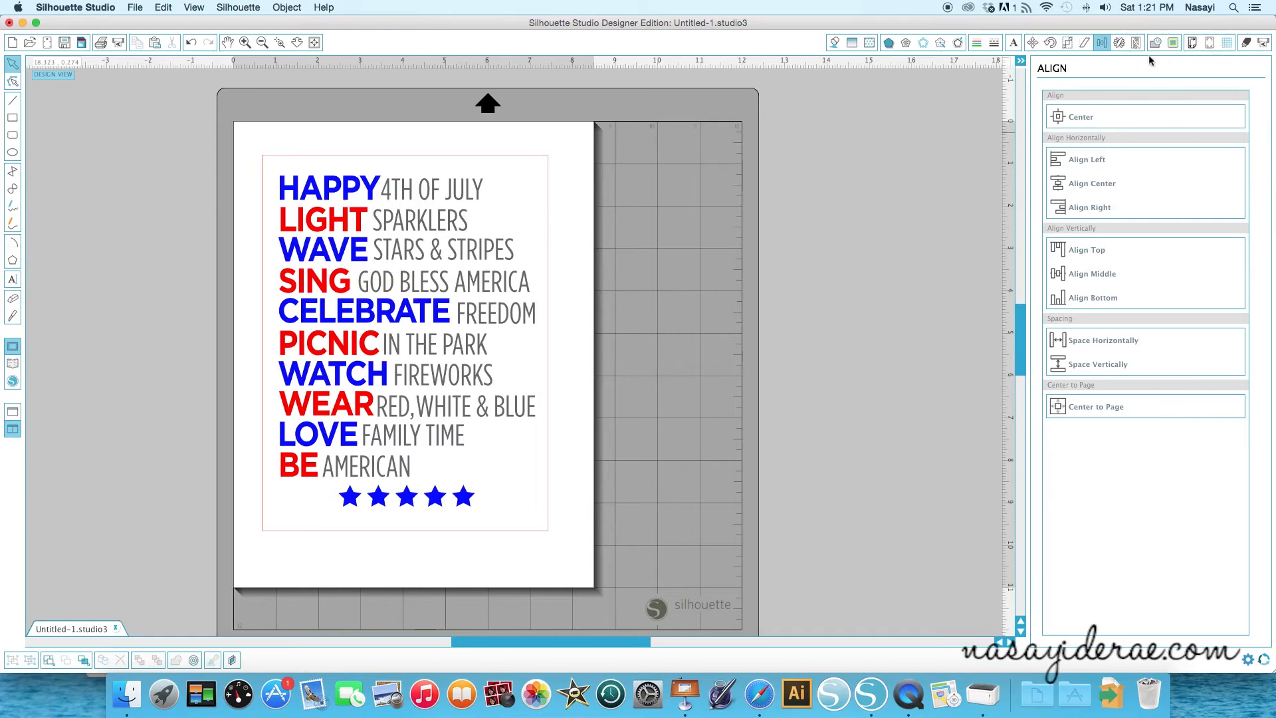
# Step: Preview the cut lines in Send to Silhouette, with only the outer red frame cutting
pyautogui.click(1262, 42)
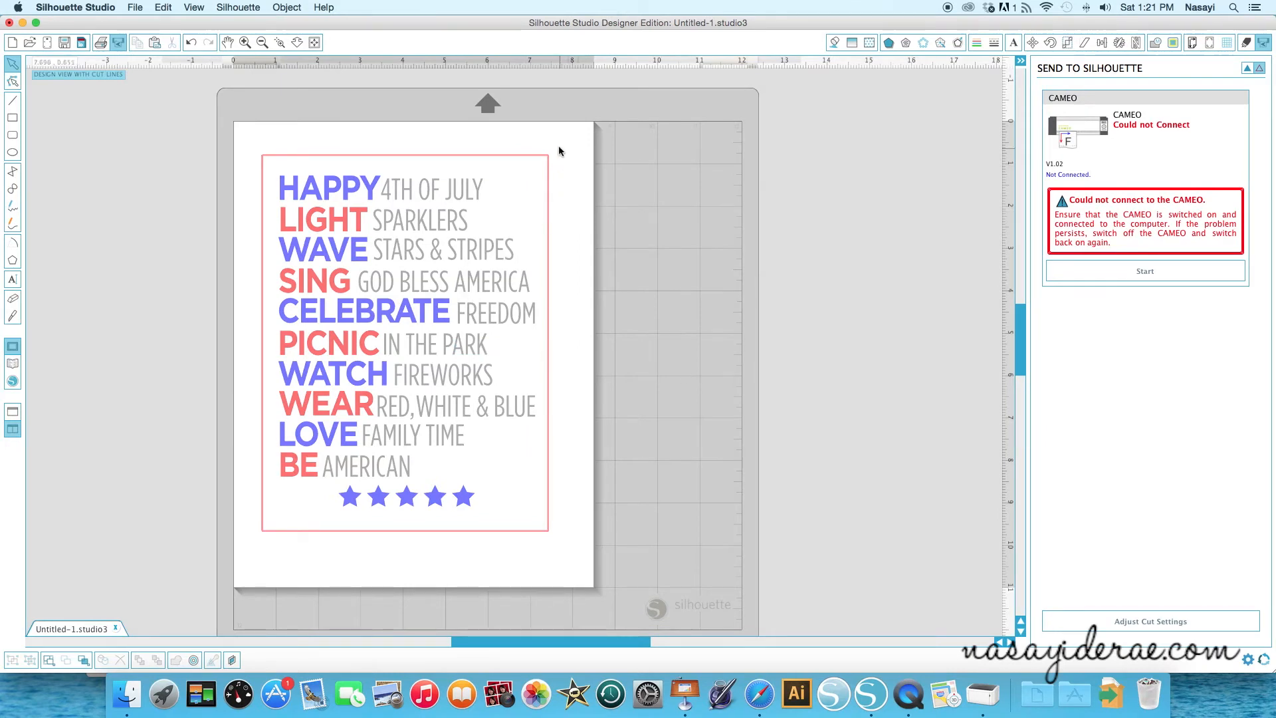
pyautogui.moveTo(543, 518)
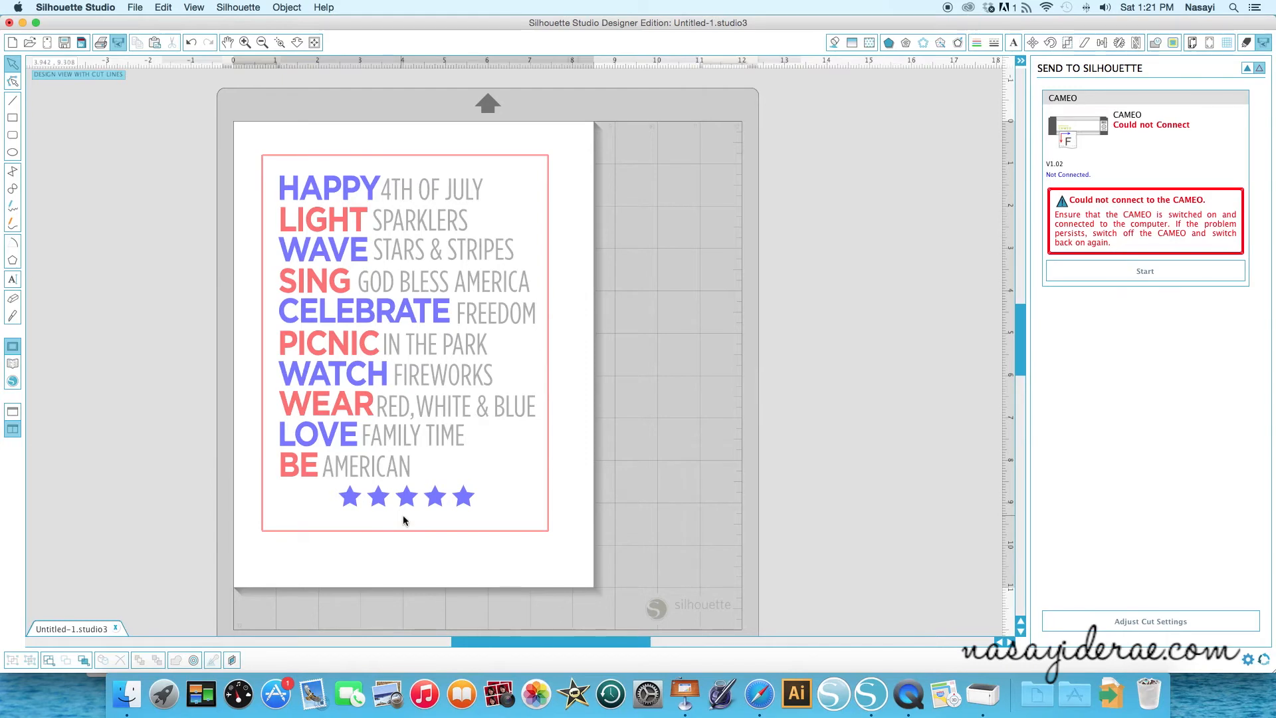
pyautogui.moveTo(972, 204)
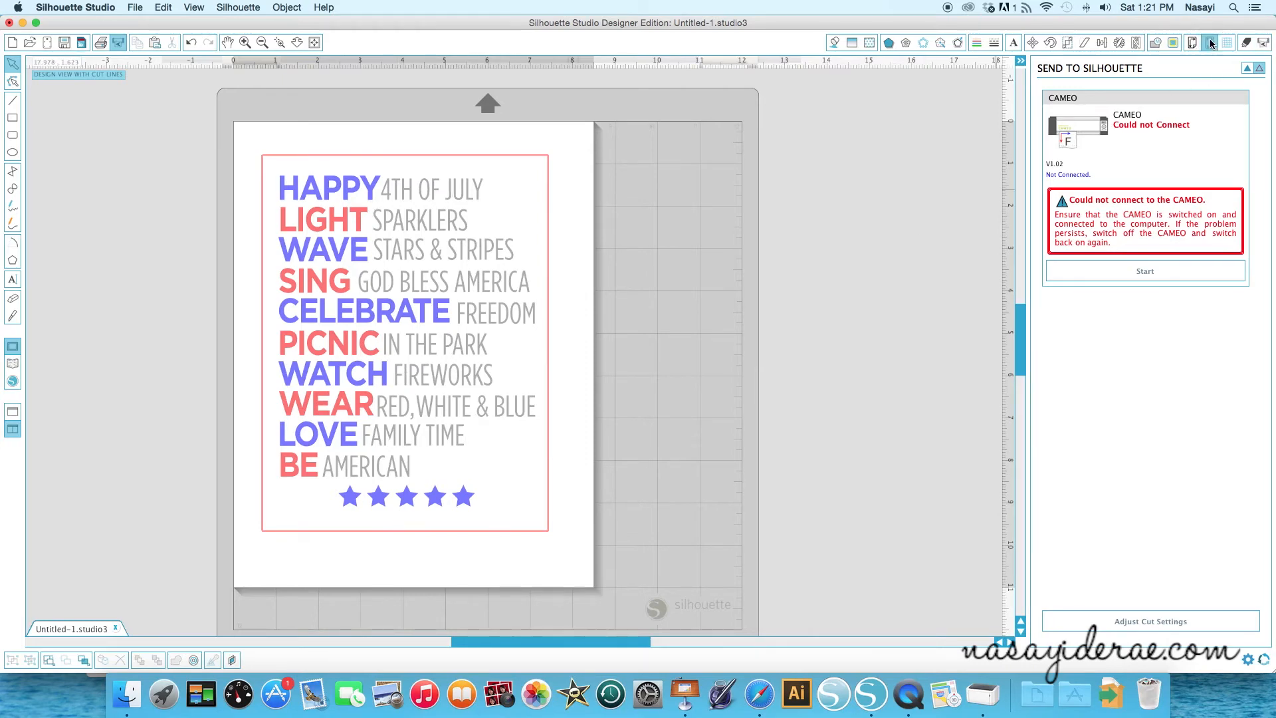
# Step: Turn on Type 1 (CAMEO, Portrait) registration marks and shift the design down and right
pyautogui.click(1190, 42)
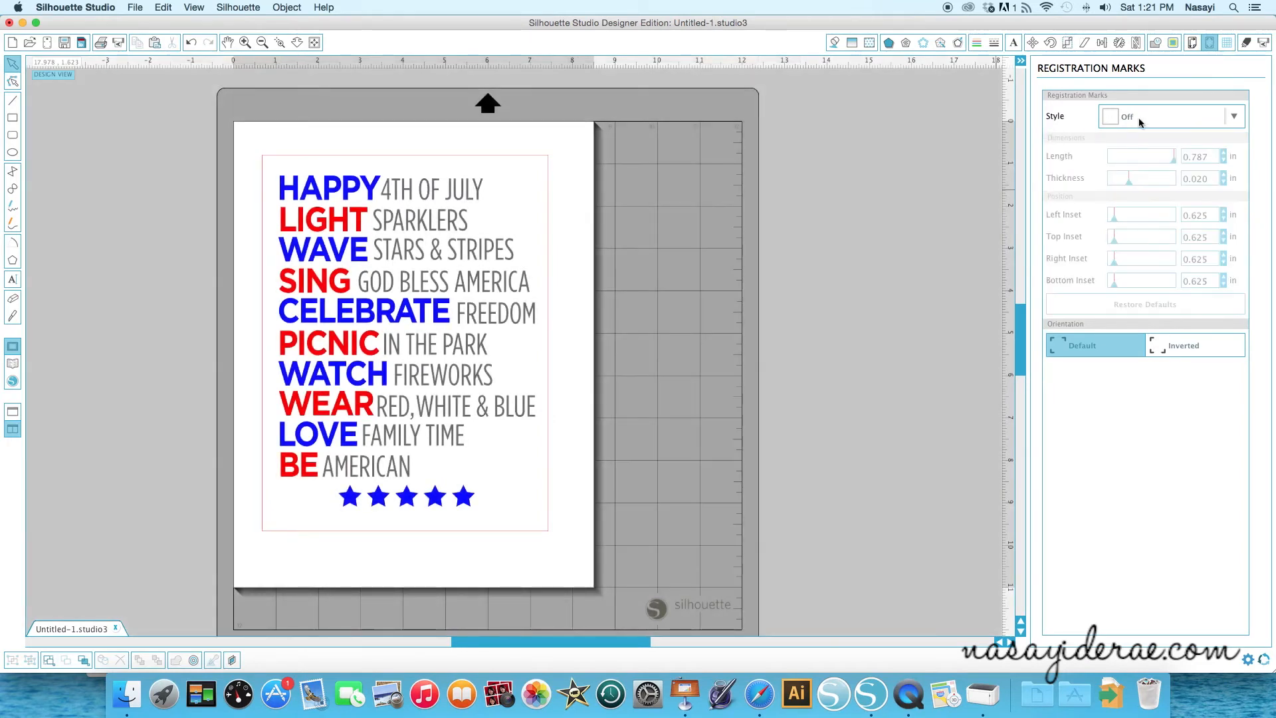
pyautogui.click(1170, 116)
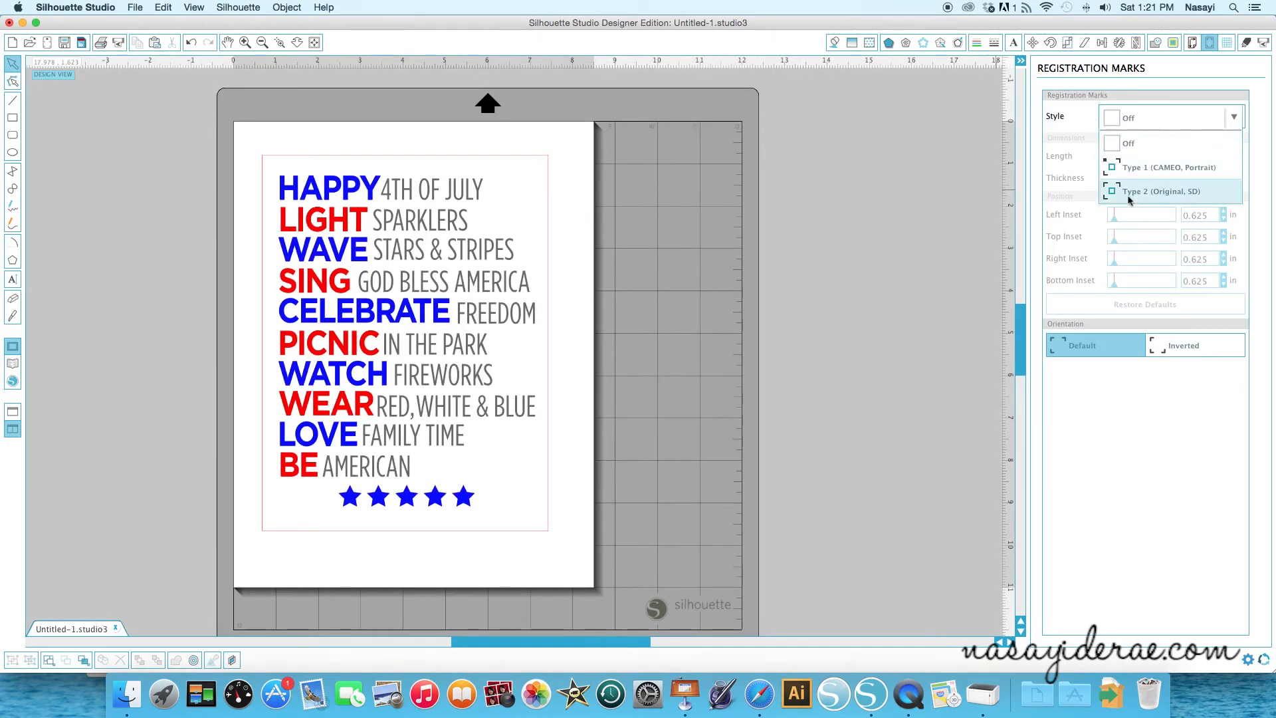
pyautogui.click(1163, 167)
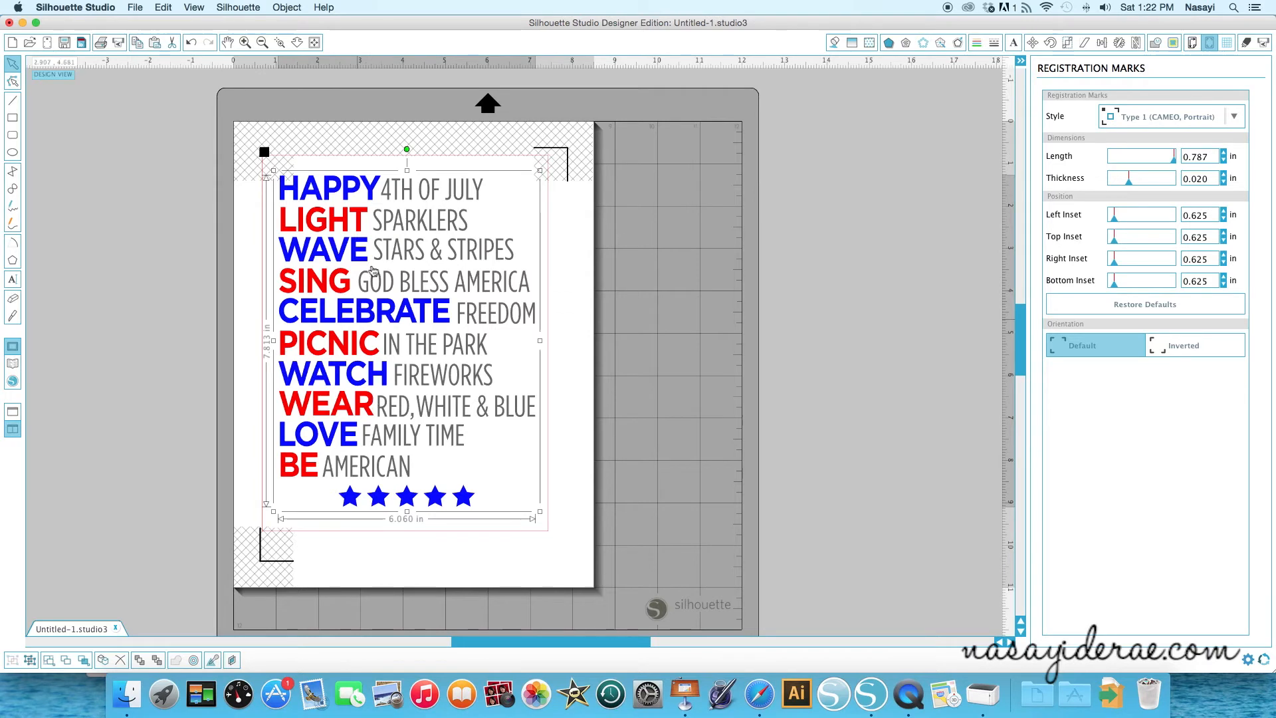
pyautogui.moveTo(262, 227)
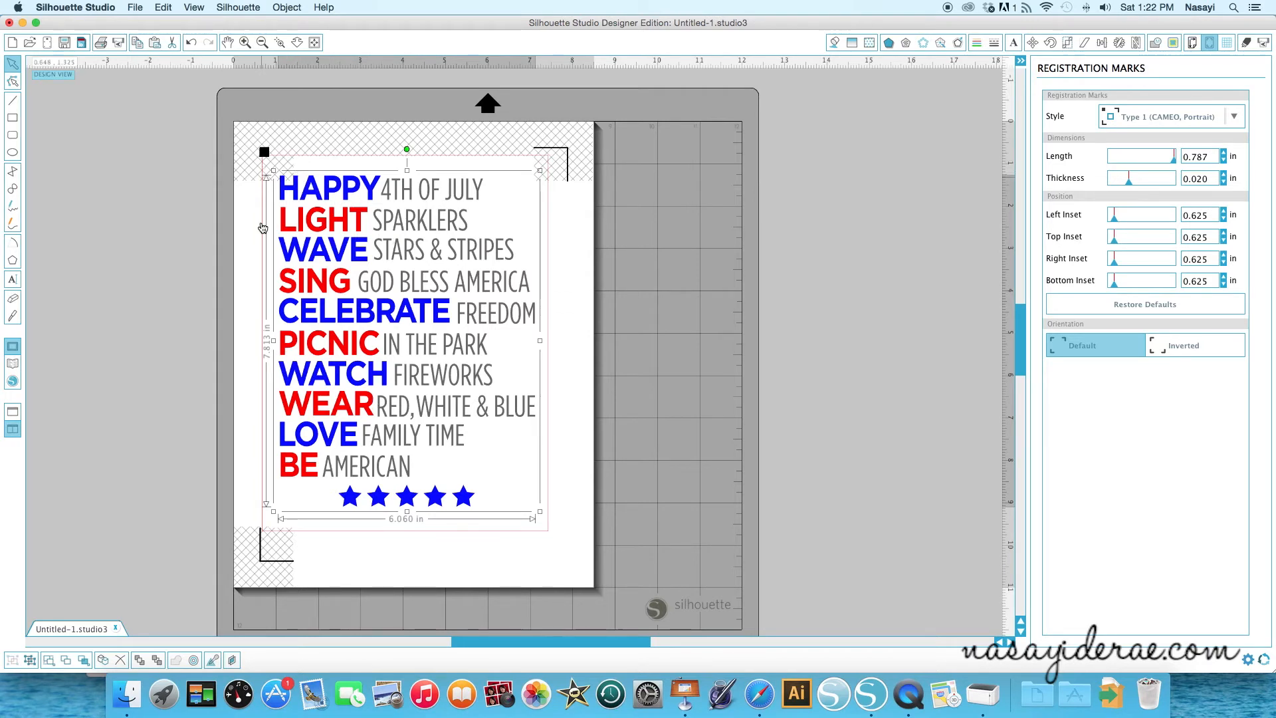
pyautogui.moveTo(540, 518); pyautogui.dragTo(573, 548)
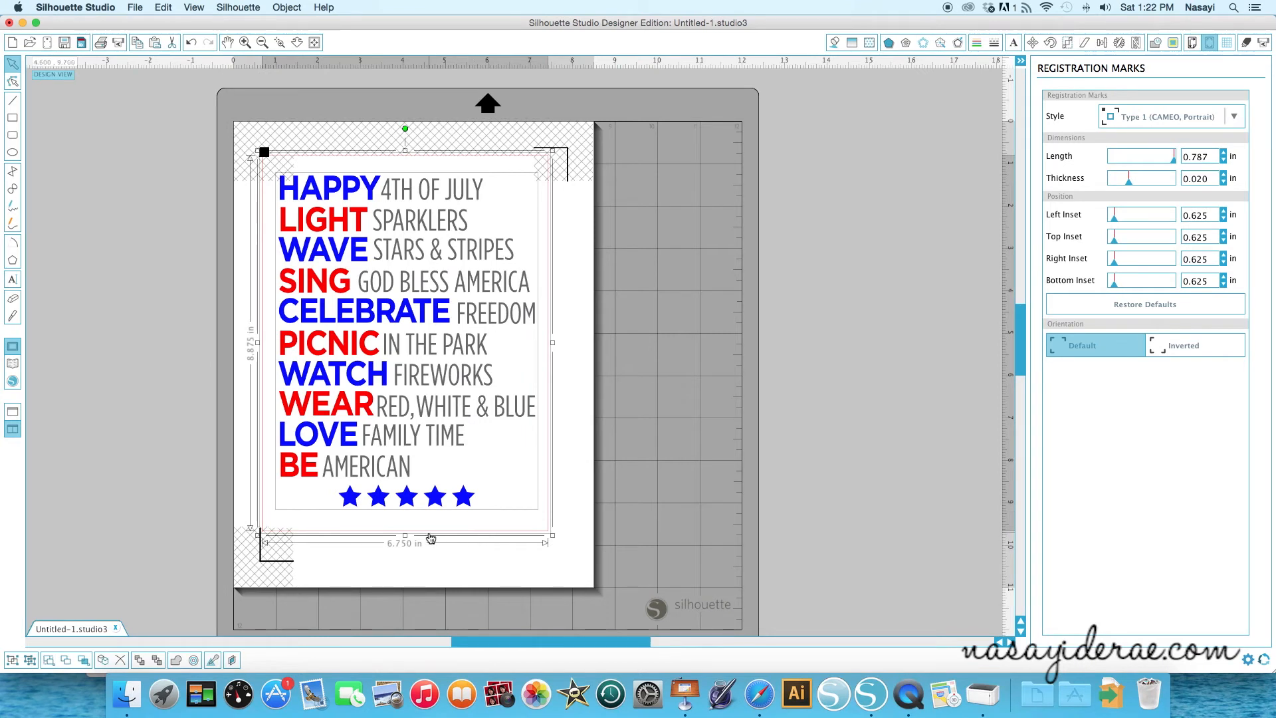
pyautogui.moveTo(430, 539); pyautogui.dragTo(463, 543)
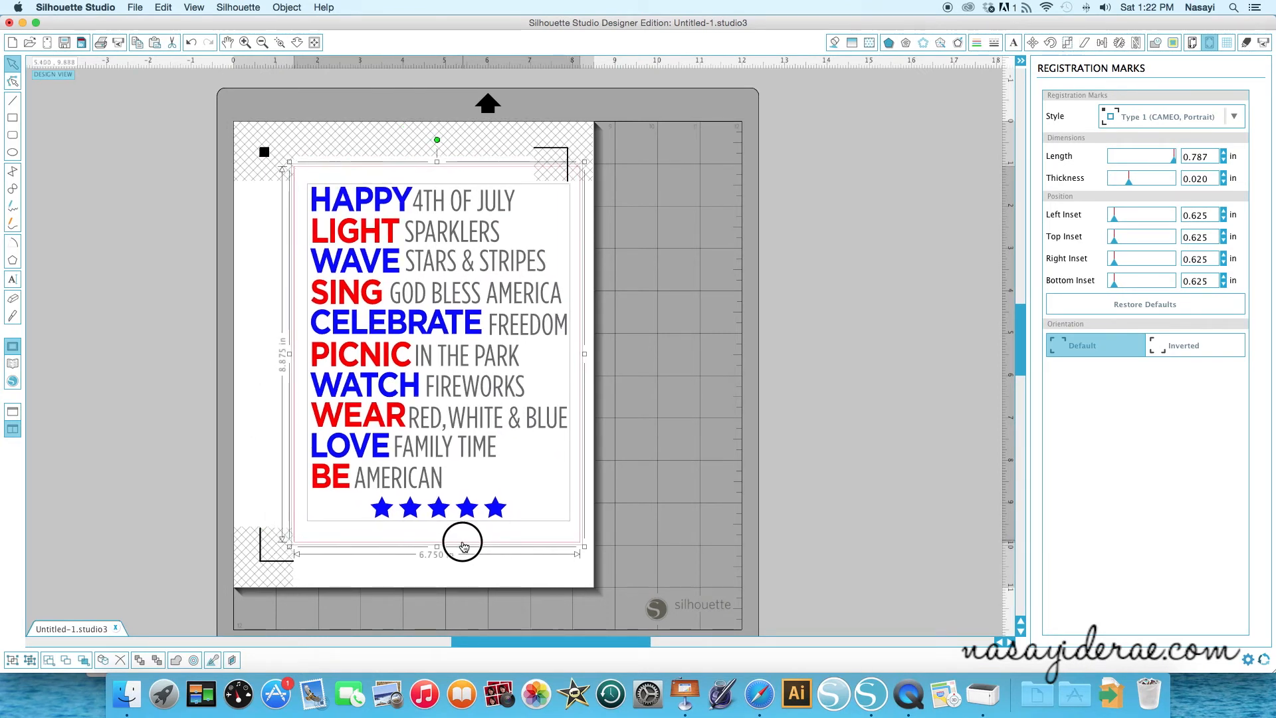